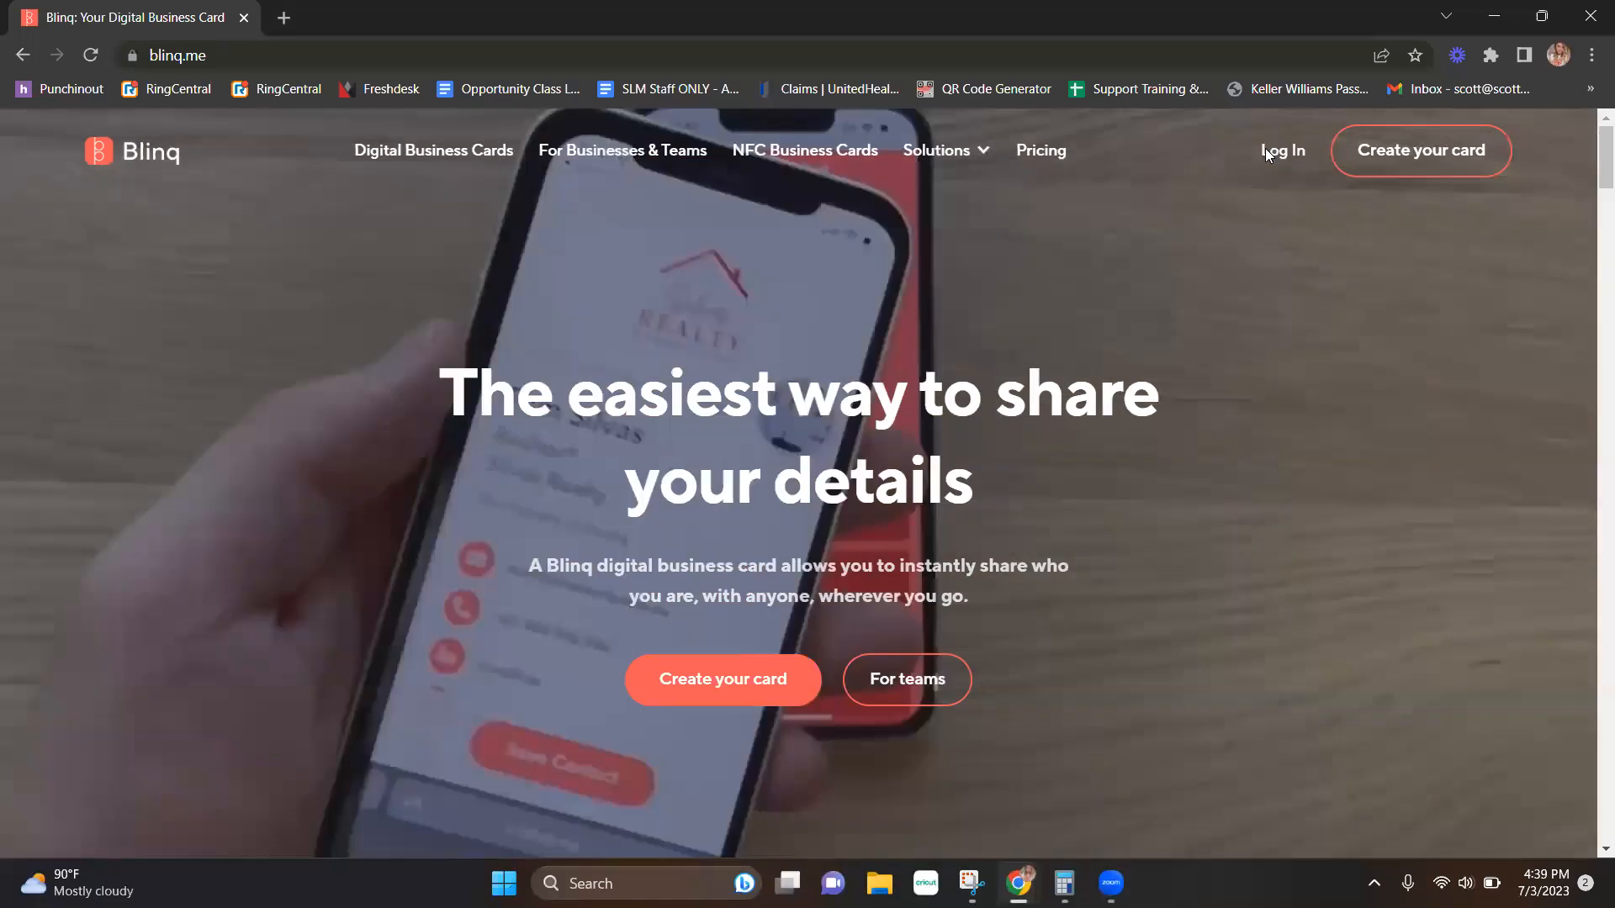
# Sign in to Blinq with the Google account to reach the card dashboard.
pyautogui.click(1282, 150)
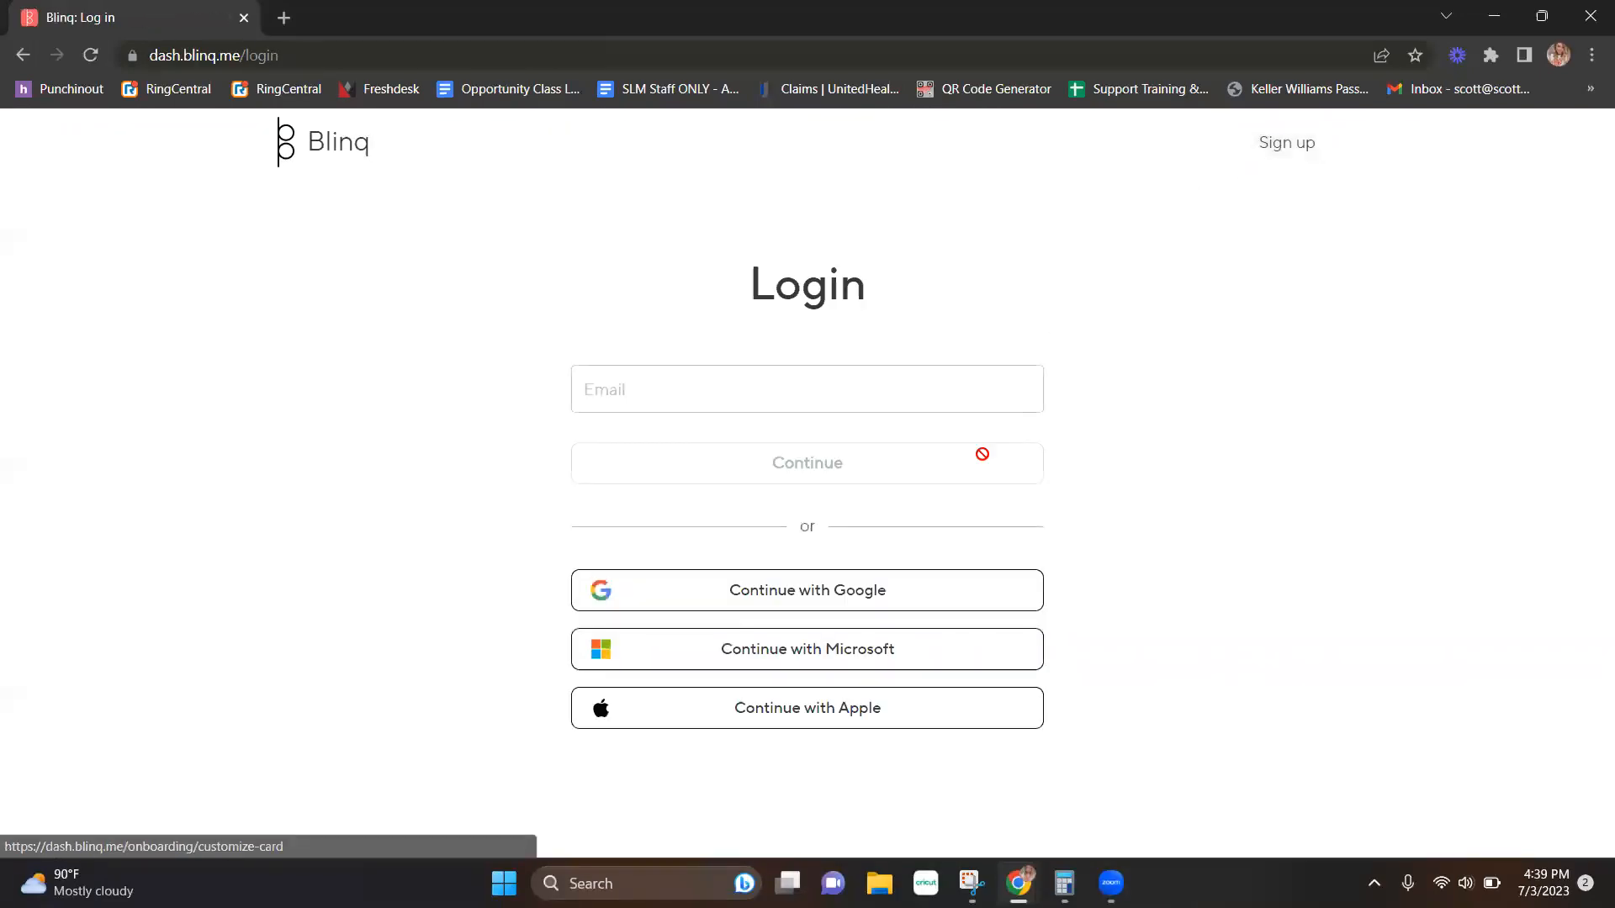
pyautogui.moveTo(906, 594)
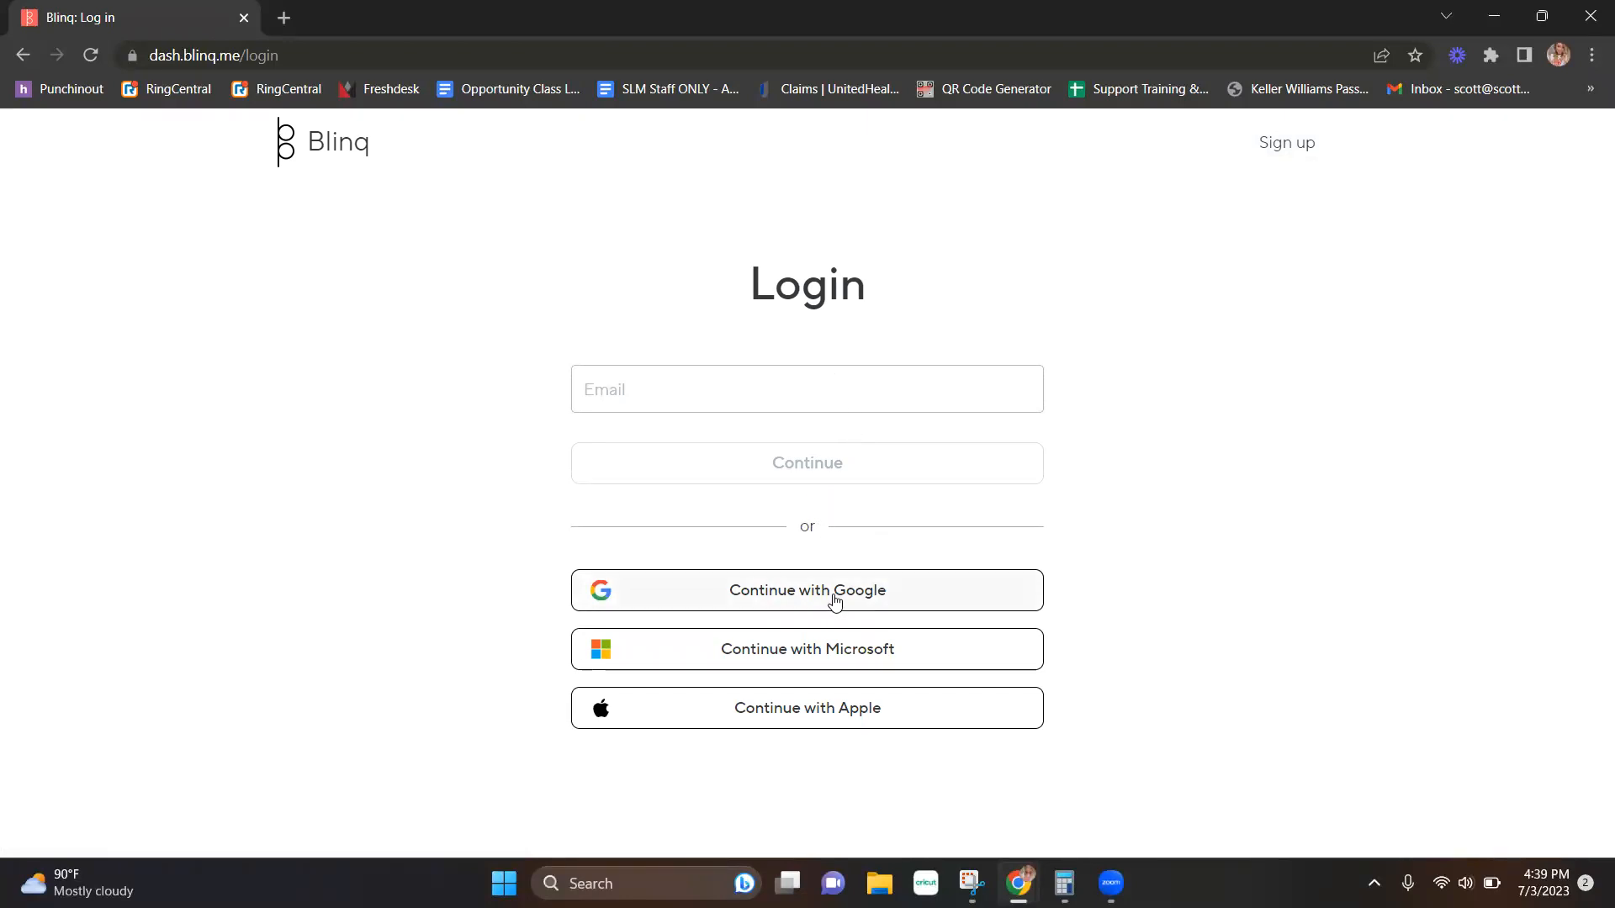
pyautogui.click(806, 590)
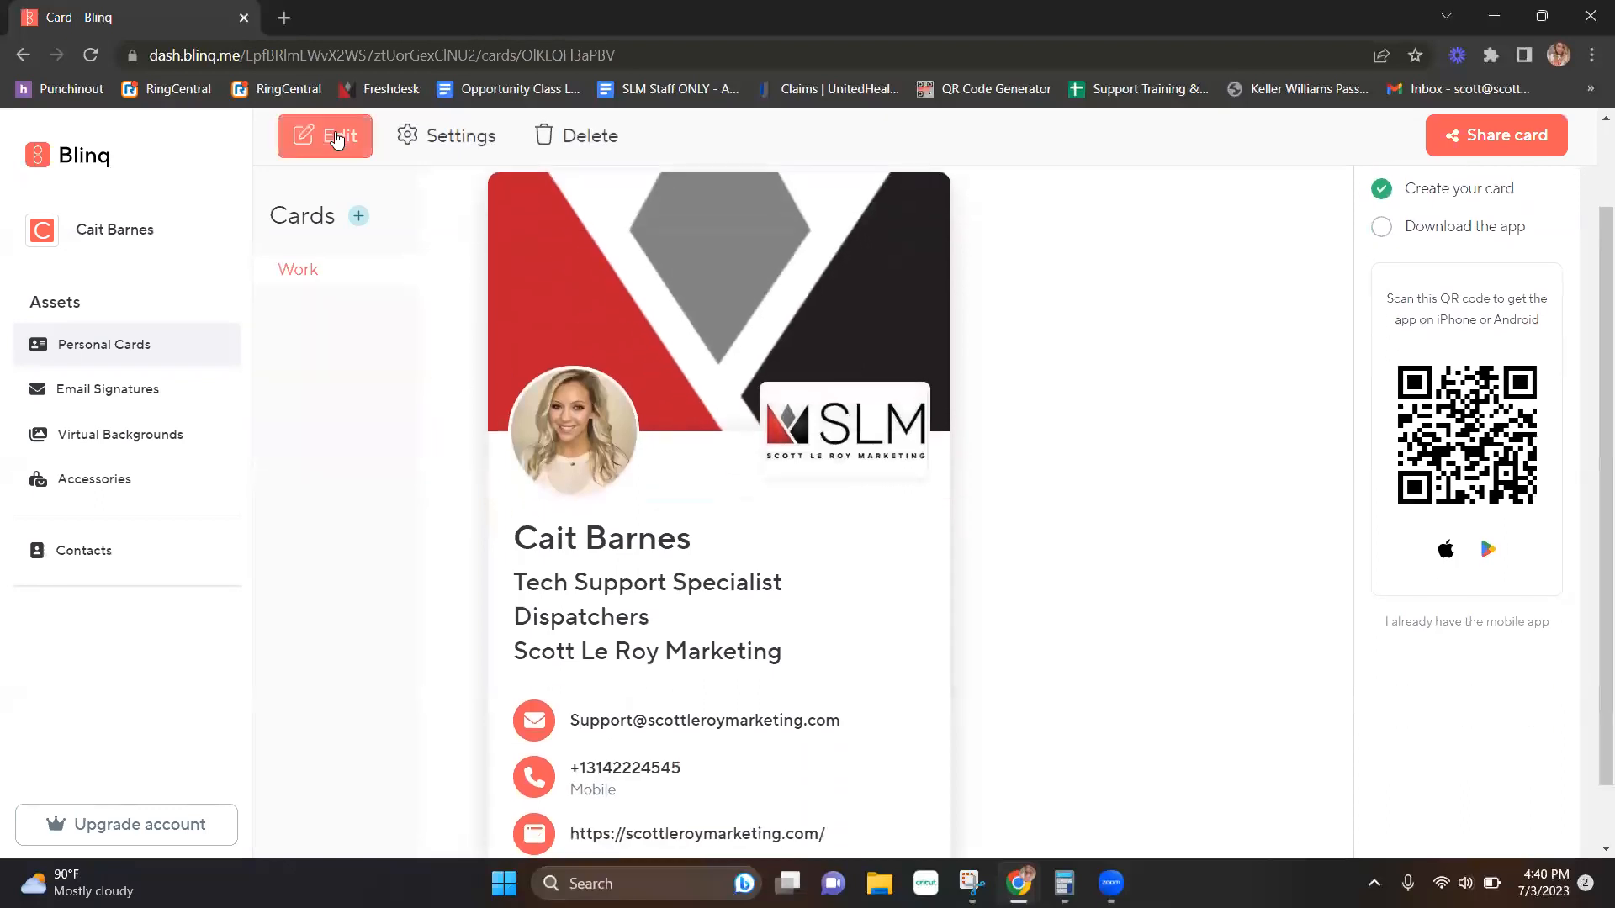
# Put the card in edit mode and delete its current profile photo.
pyautogui.click(325, 135)
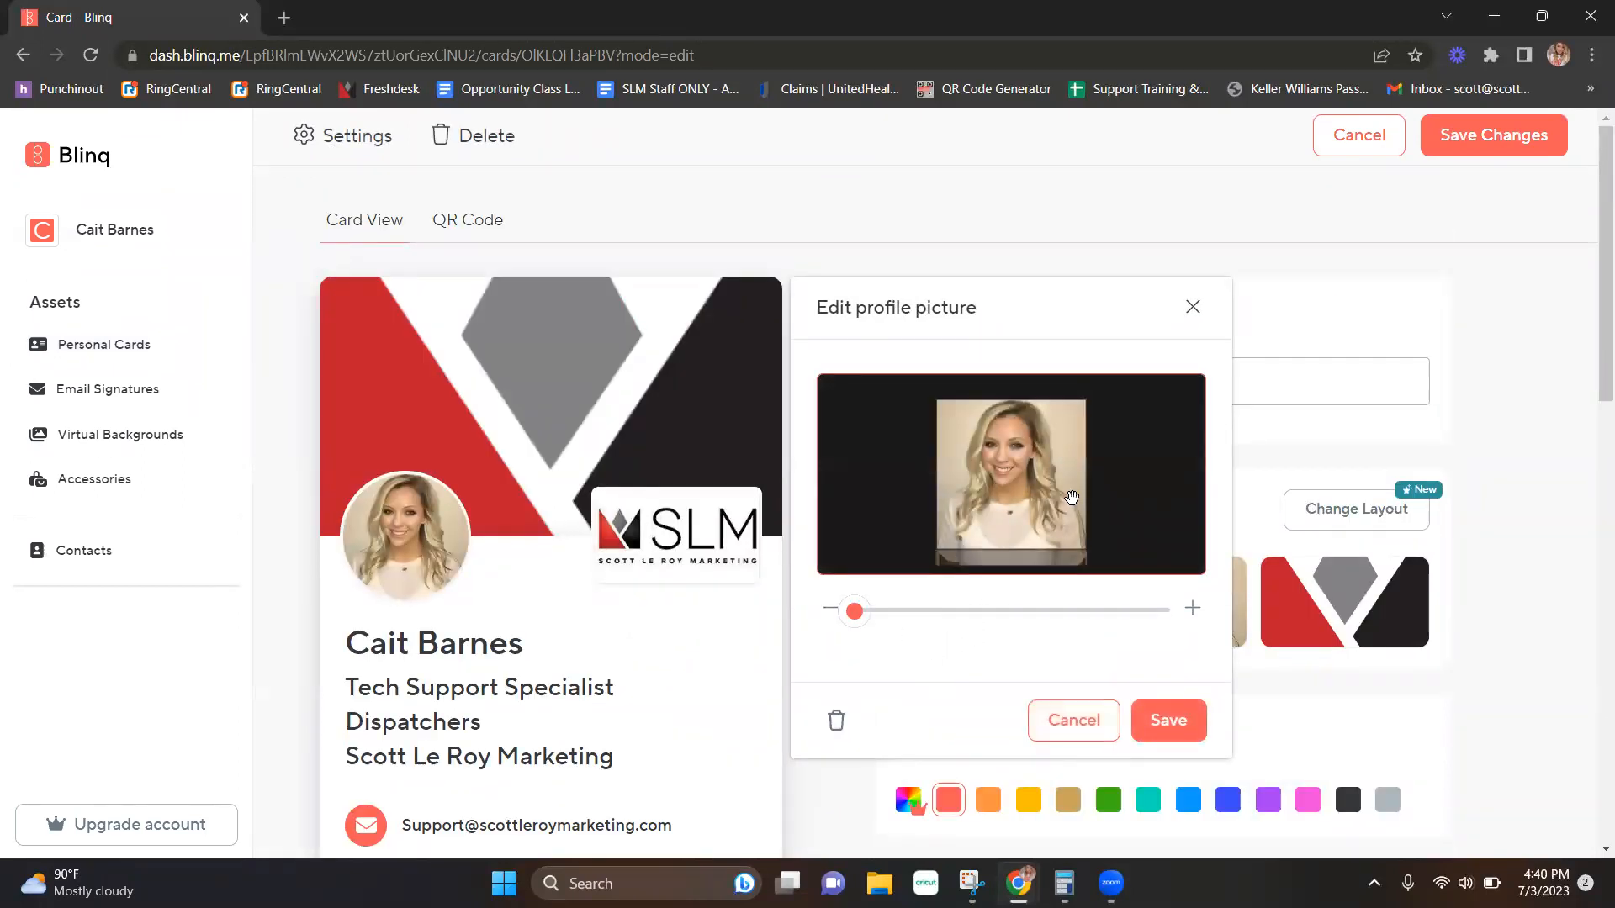
pyautogui.click(836, 720)
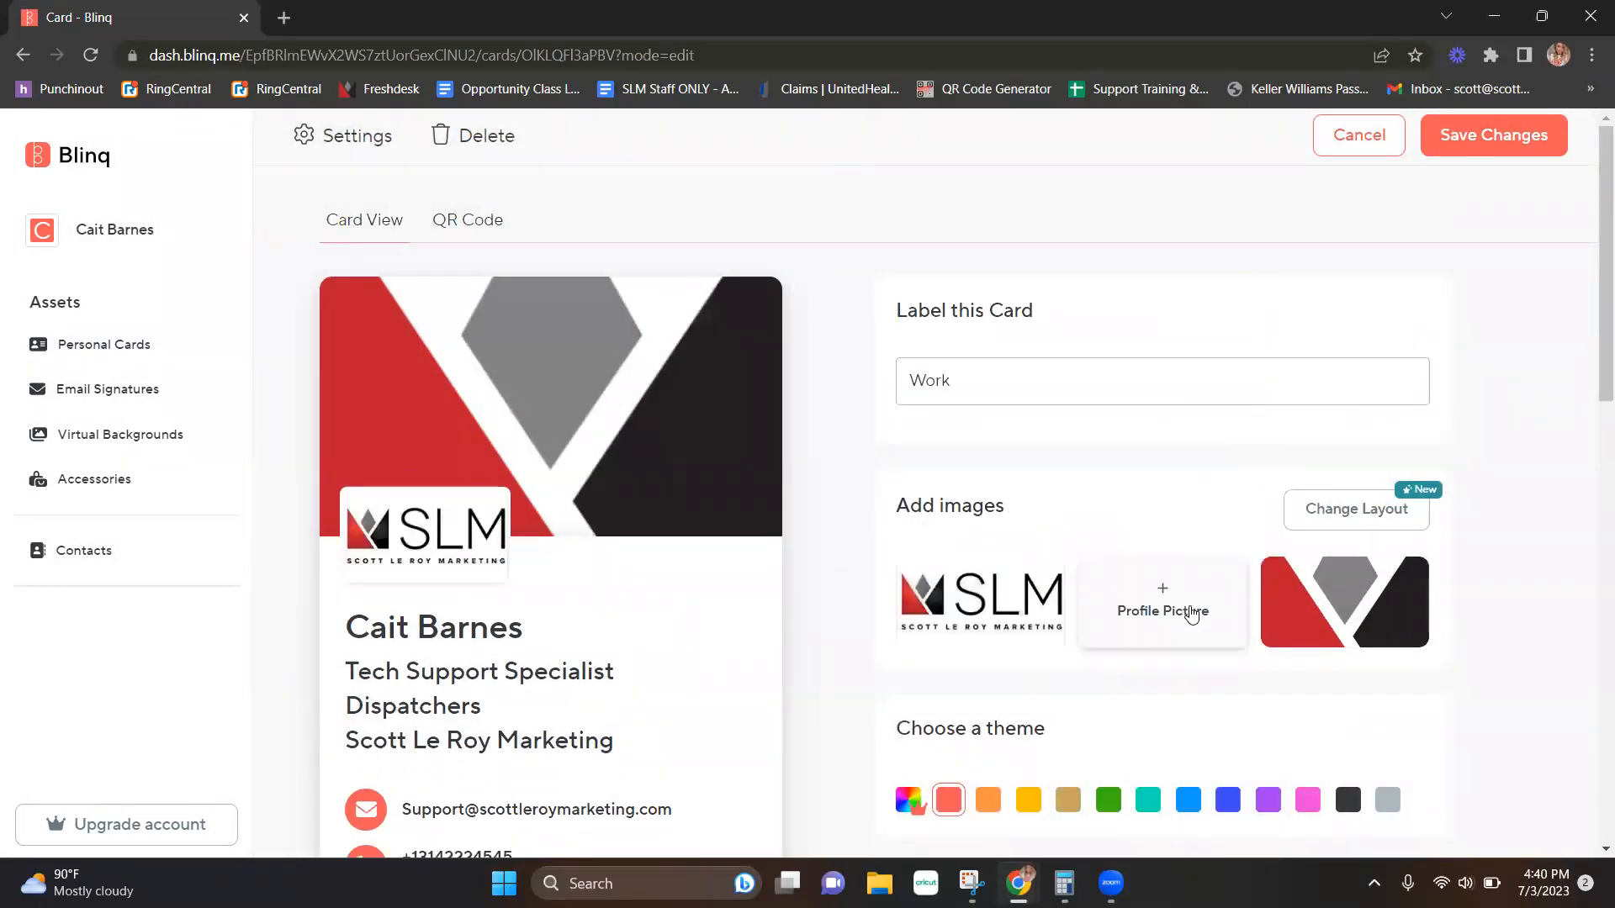
# Upload the new headshot image from the computer as the profile picture and save it.
pyautogui.click(1163, 611)
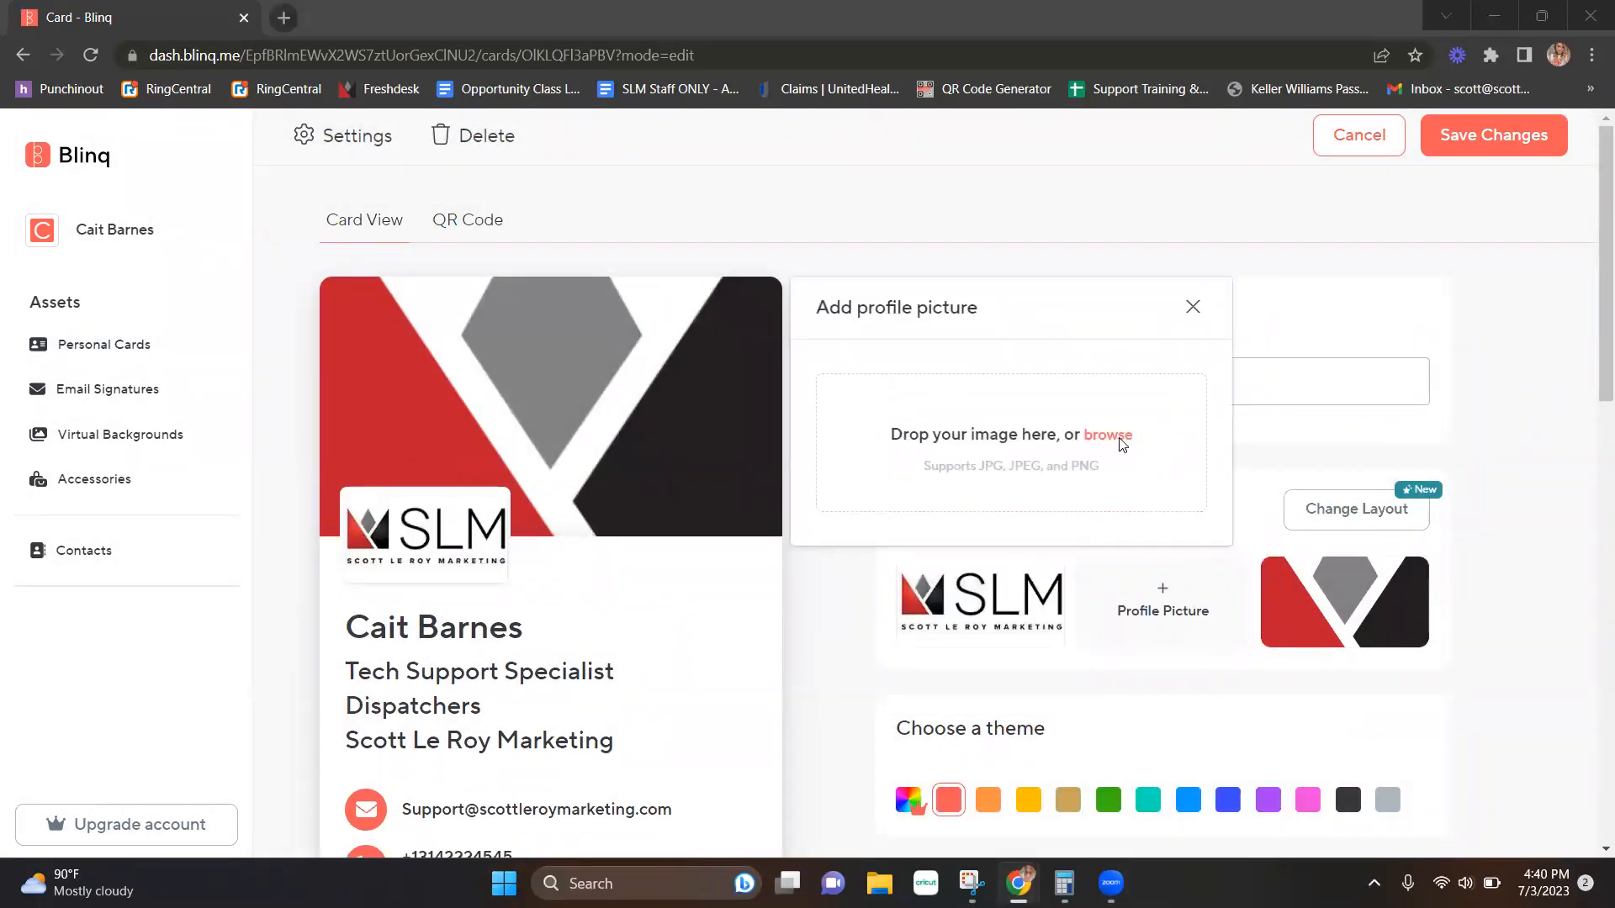
pyautogui.click(1107, 434)
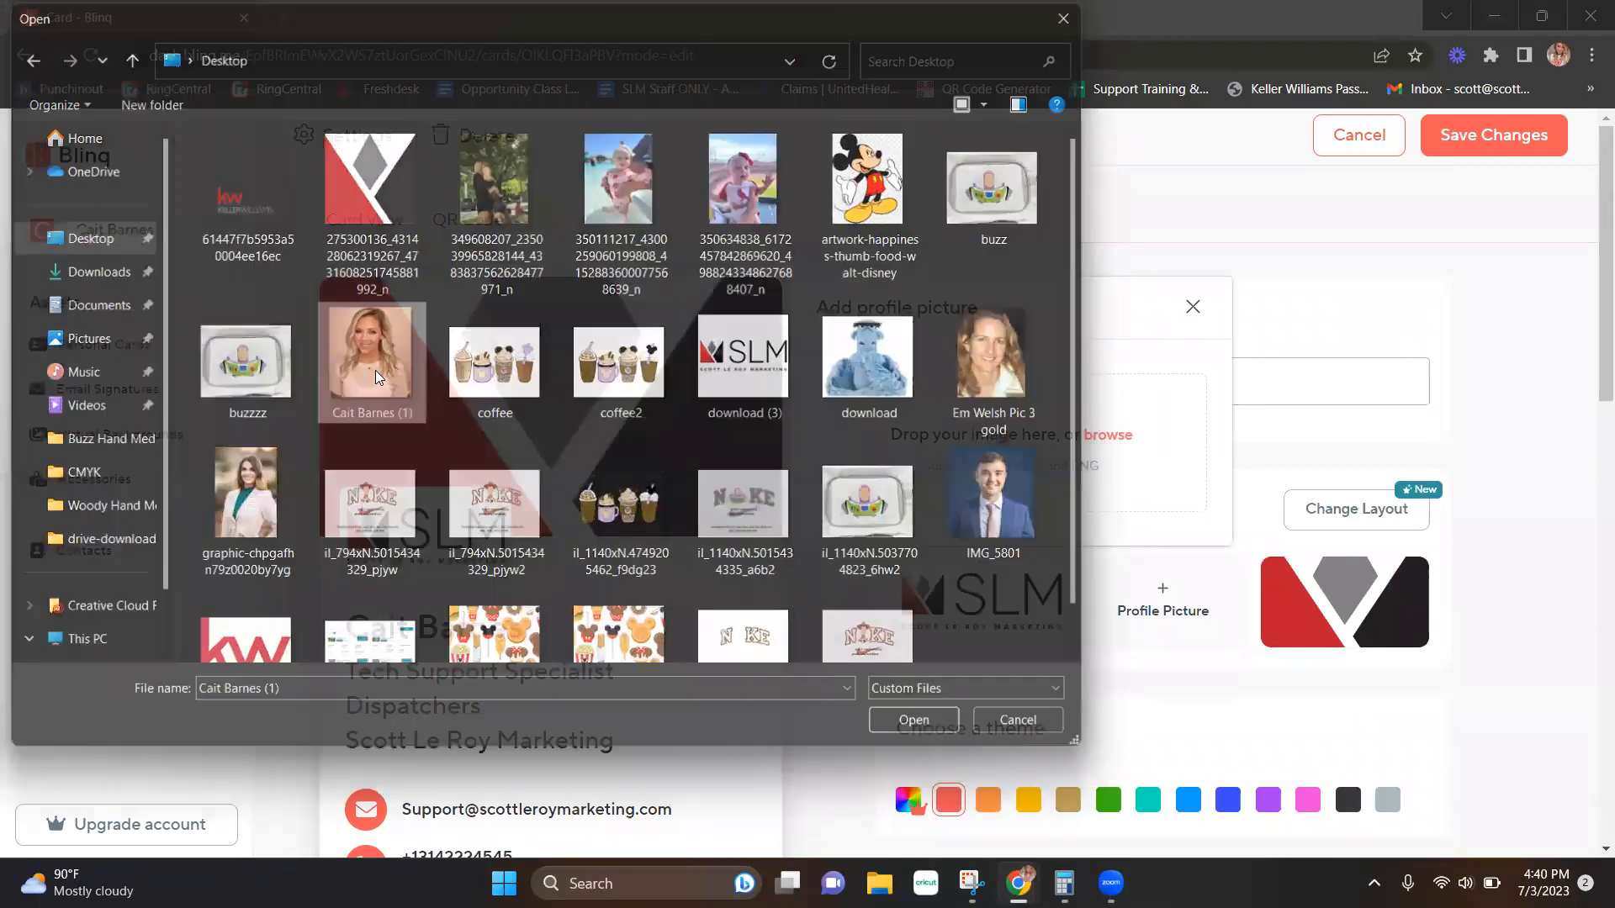
pyautogui.click(910, 718)
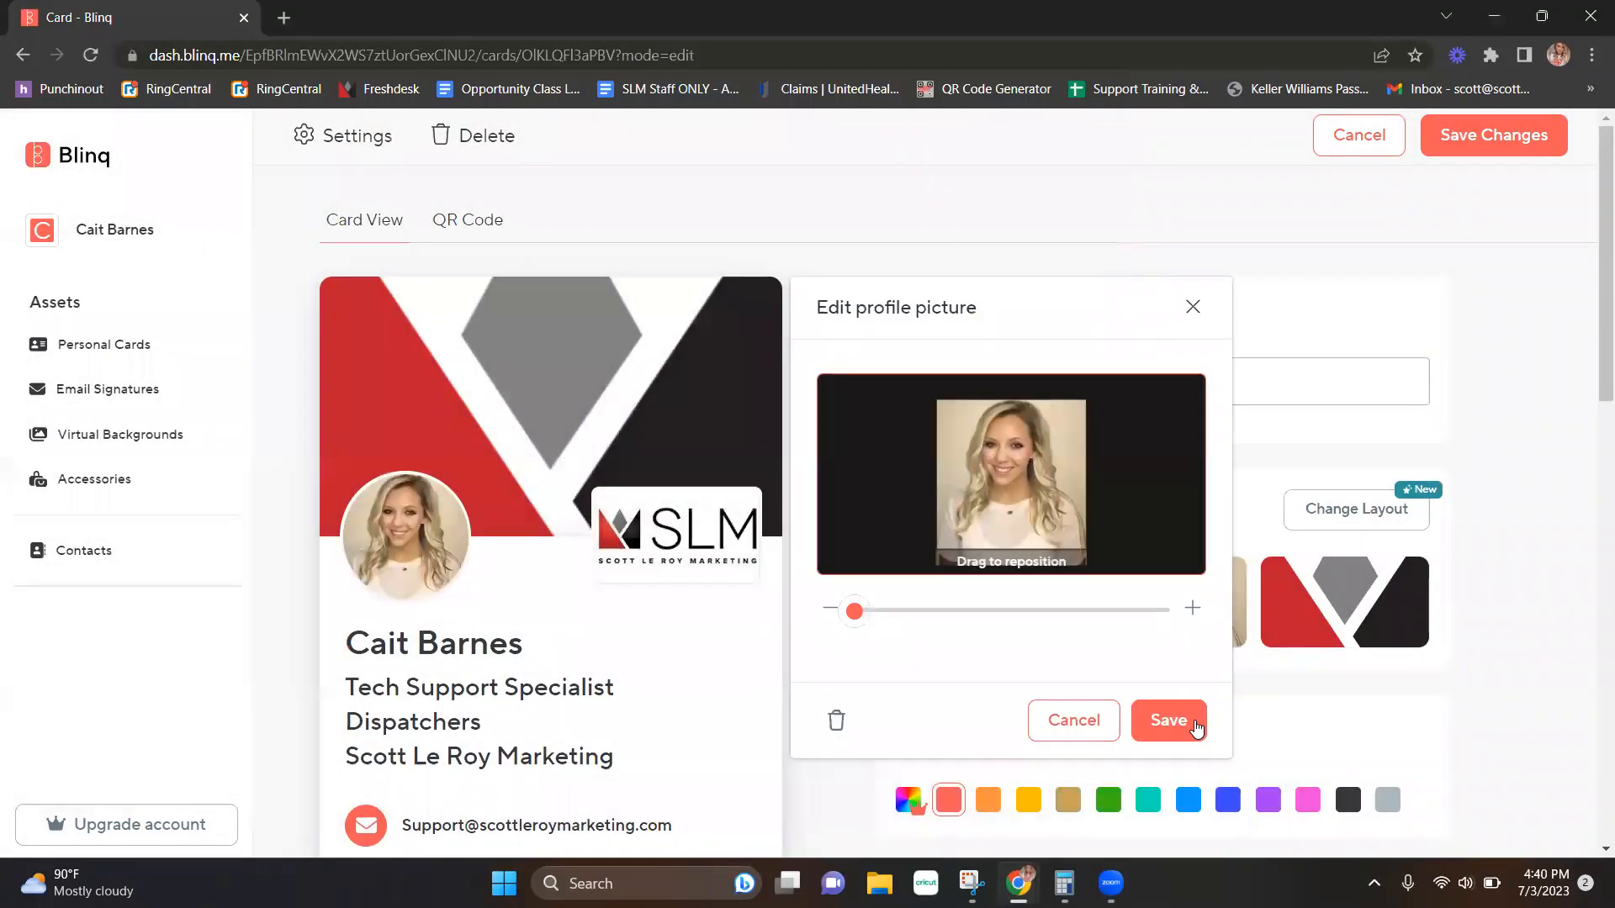
pyautogui.click(1167, 720)
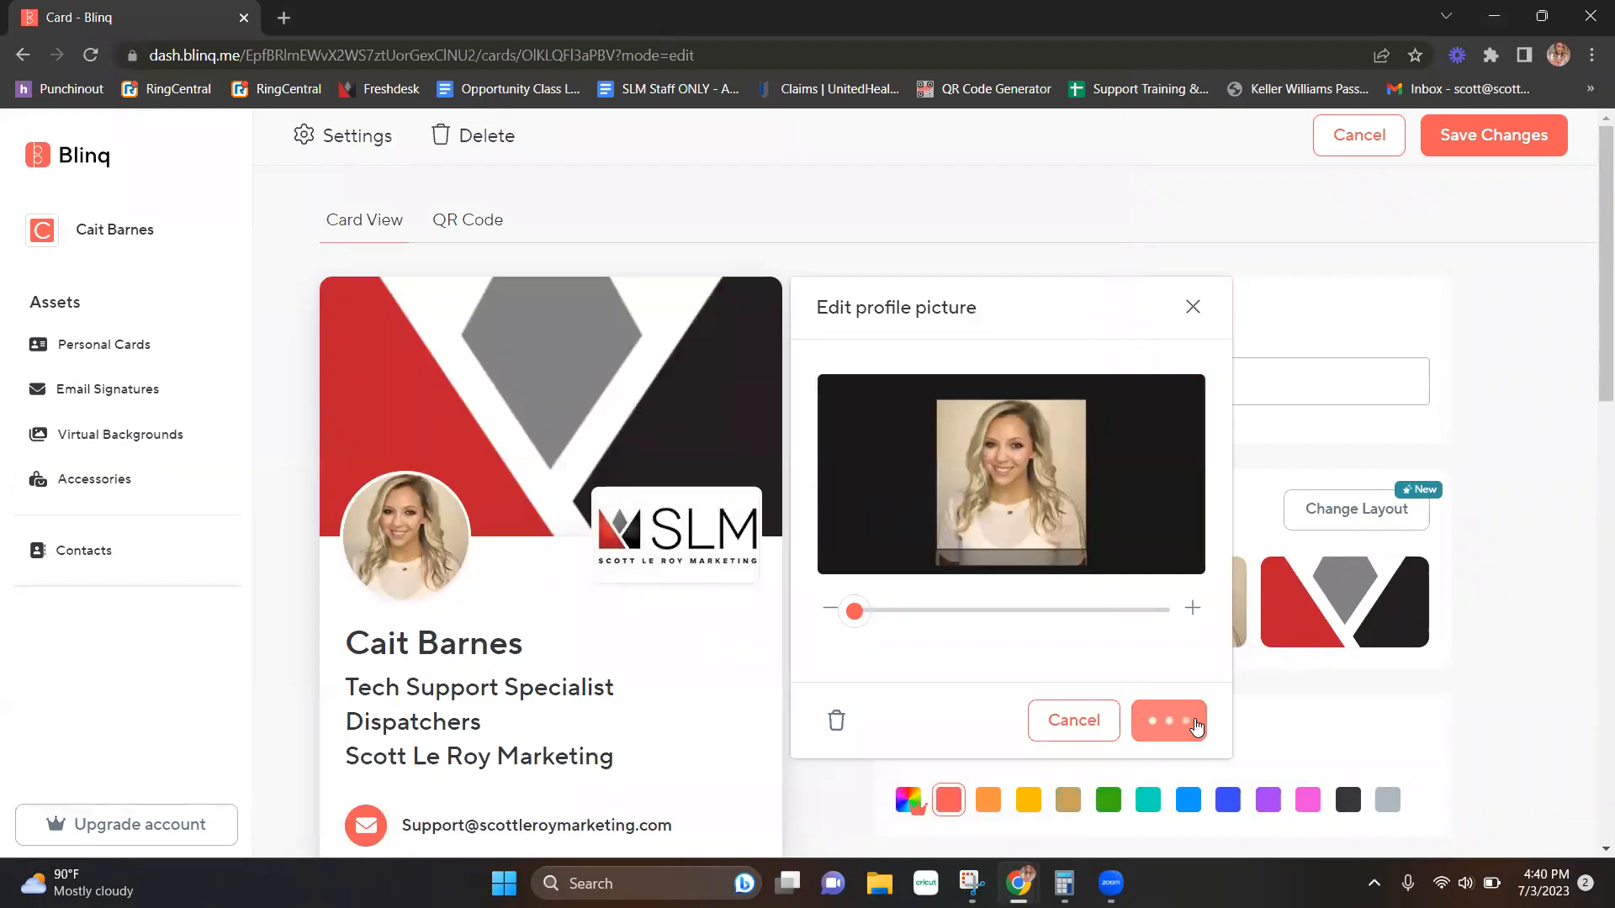
pyautogui.click(1168, 720)
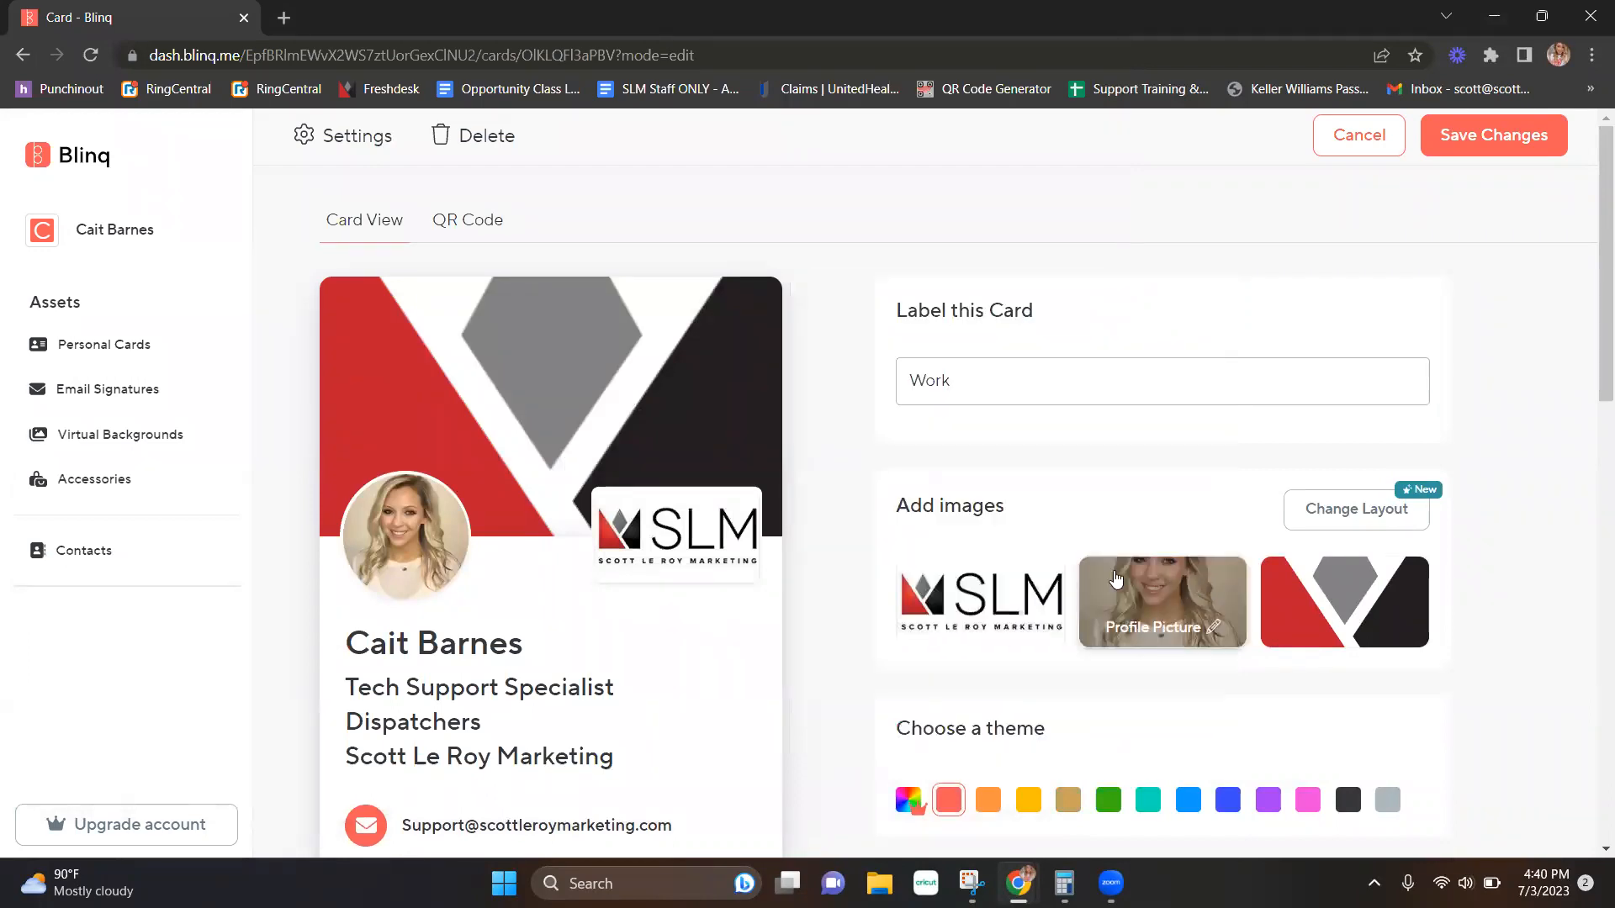
# Try the orange and yellow themes, then apply the dark theme to the card.
pyautogui.scroll(-3)
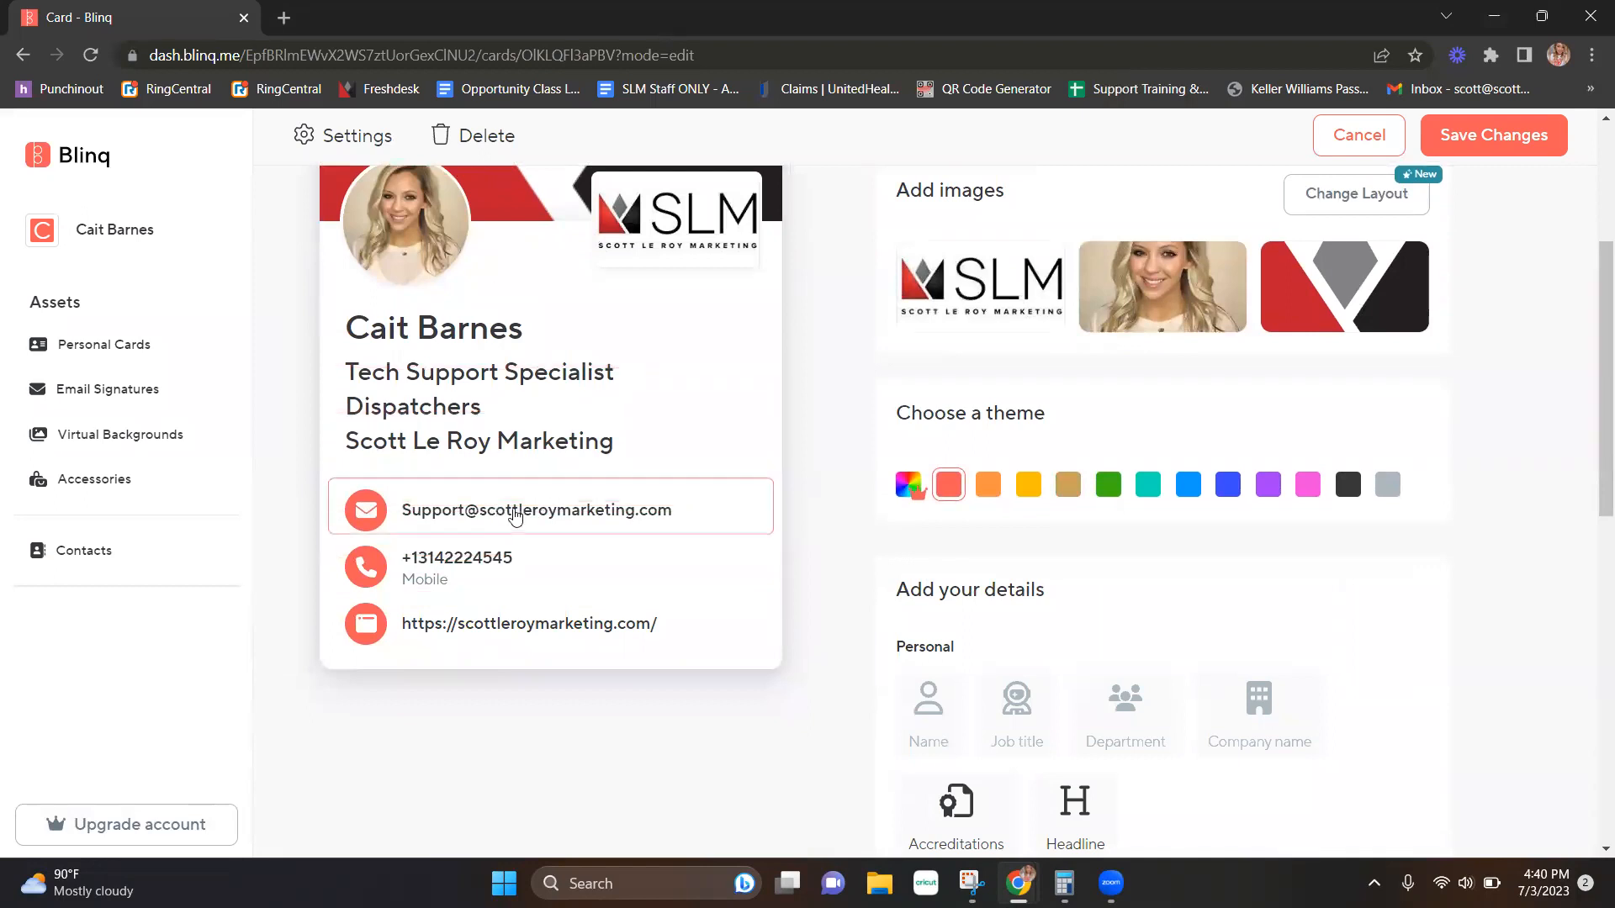
pyautogui.click(986, 484)
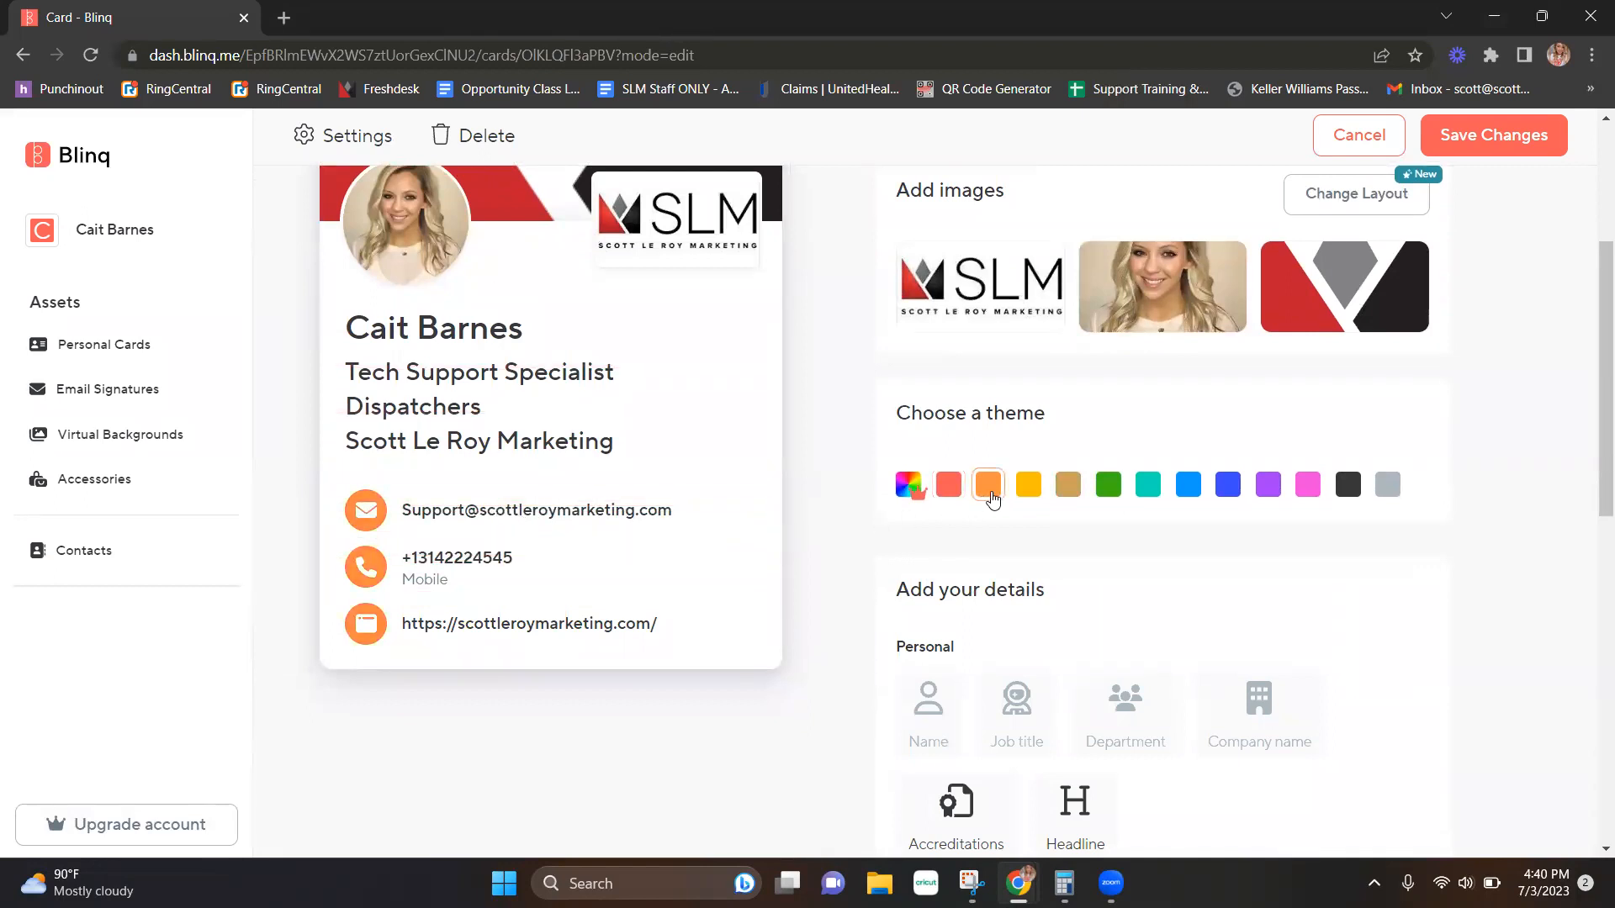
pyautogui.click(1028, 484)
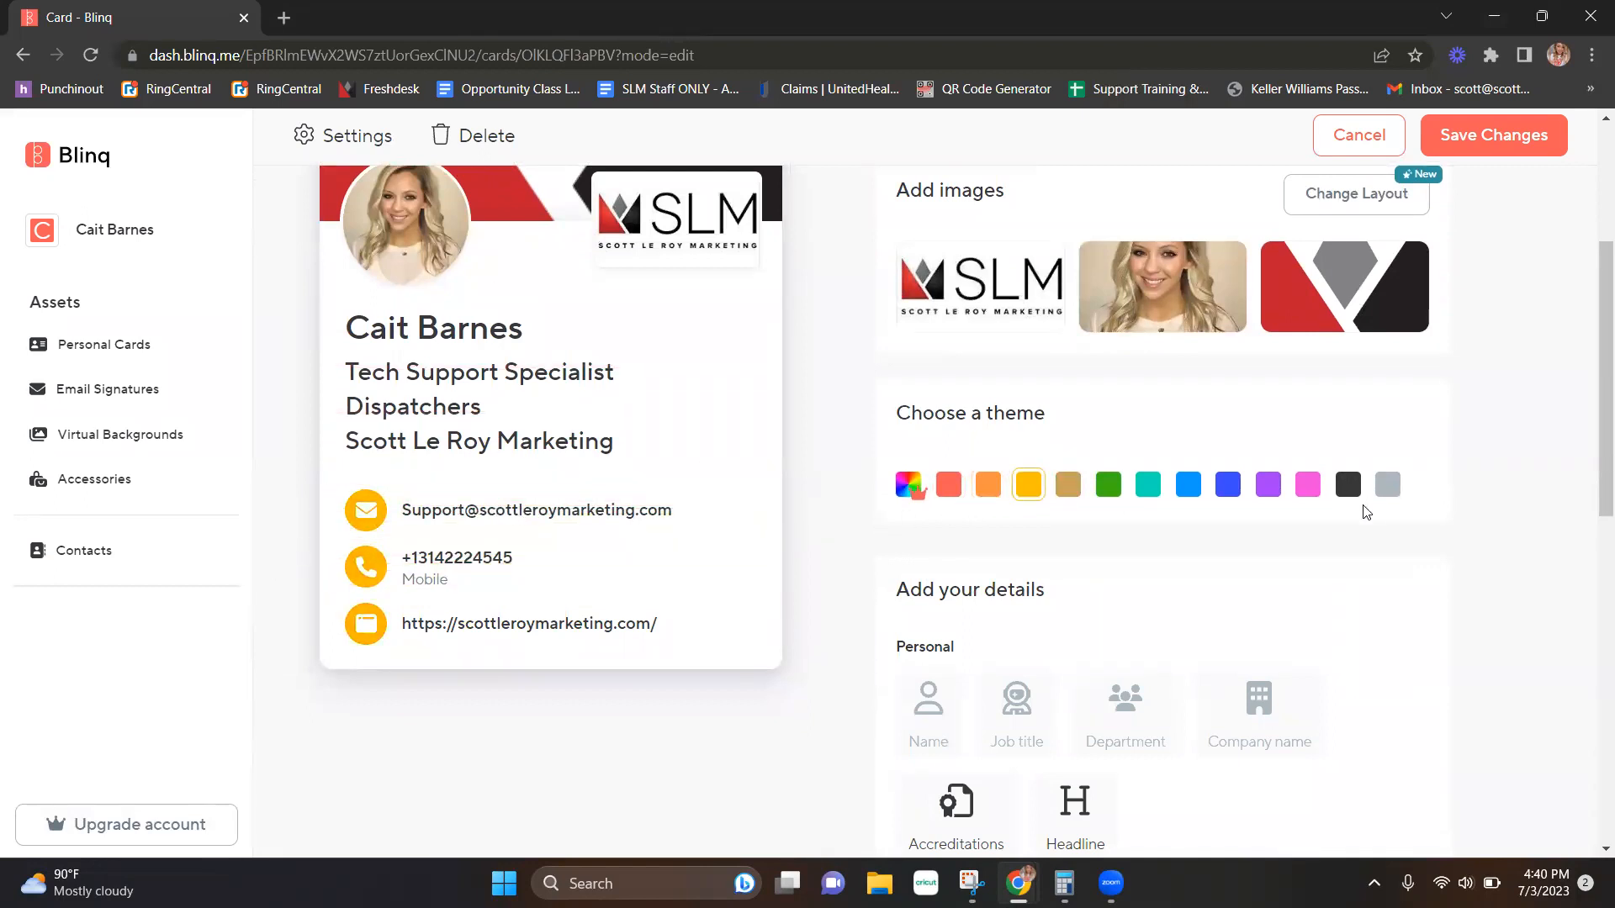
pyautogui.click(1347, 484)
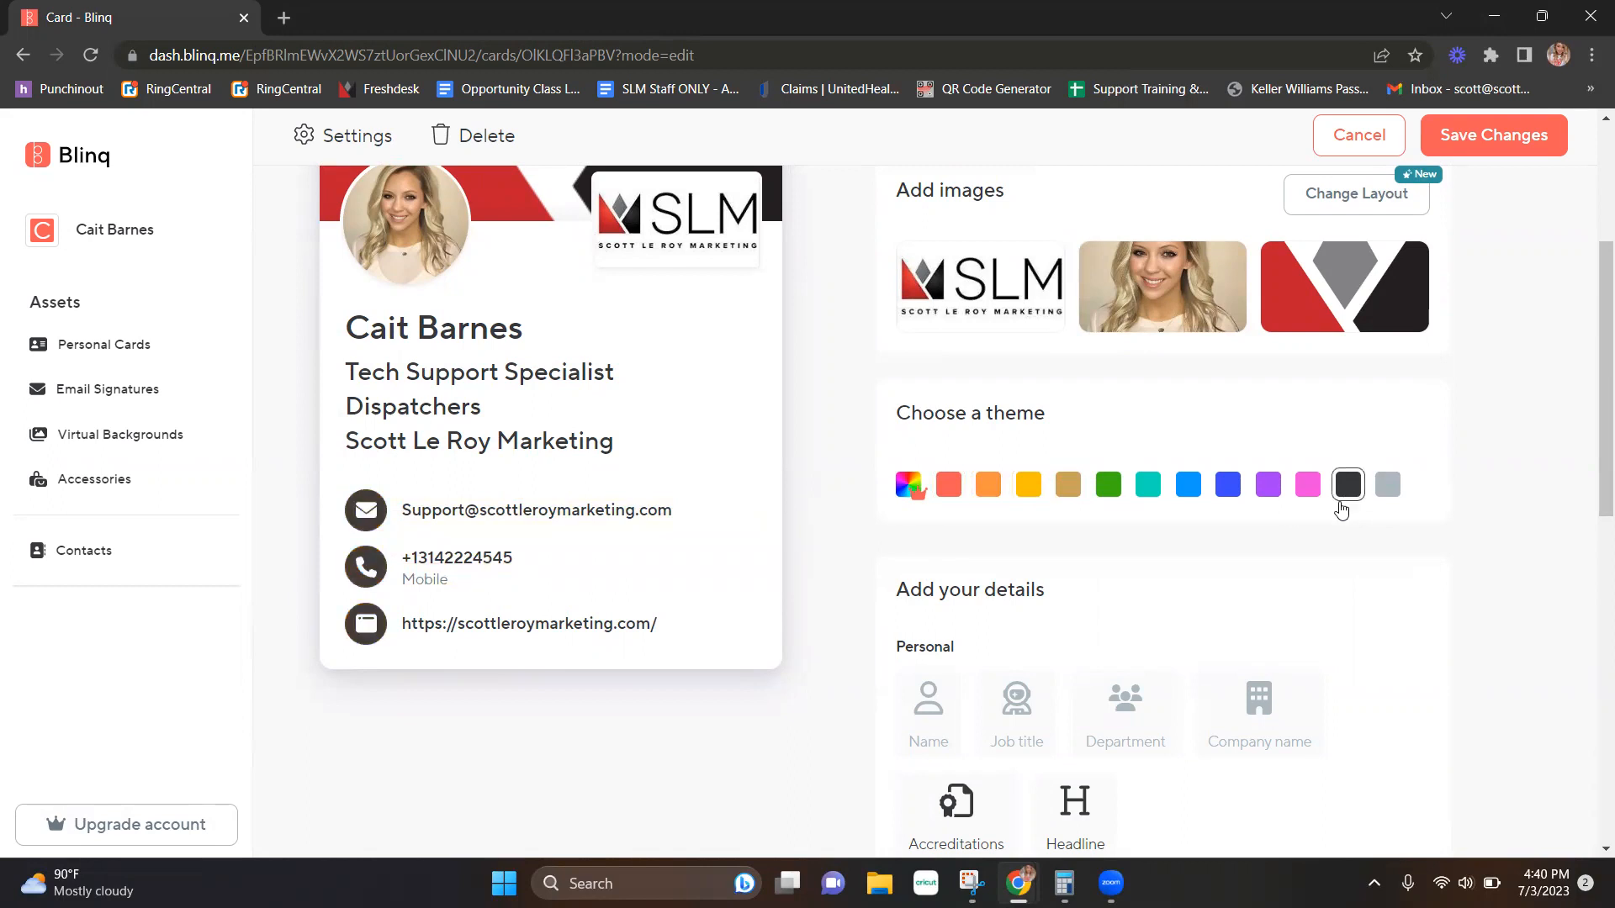
pyautogui.scroll(-3)
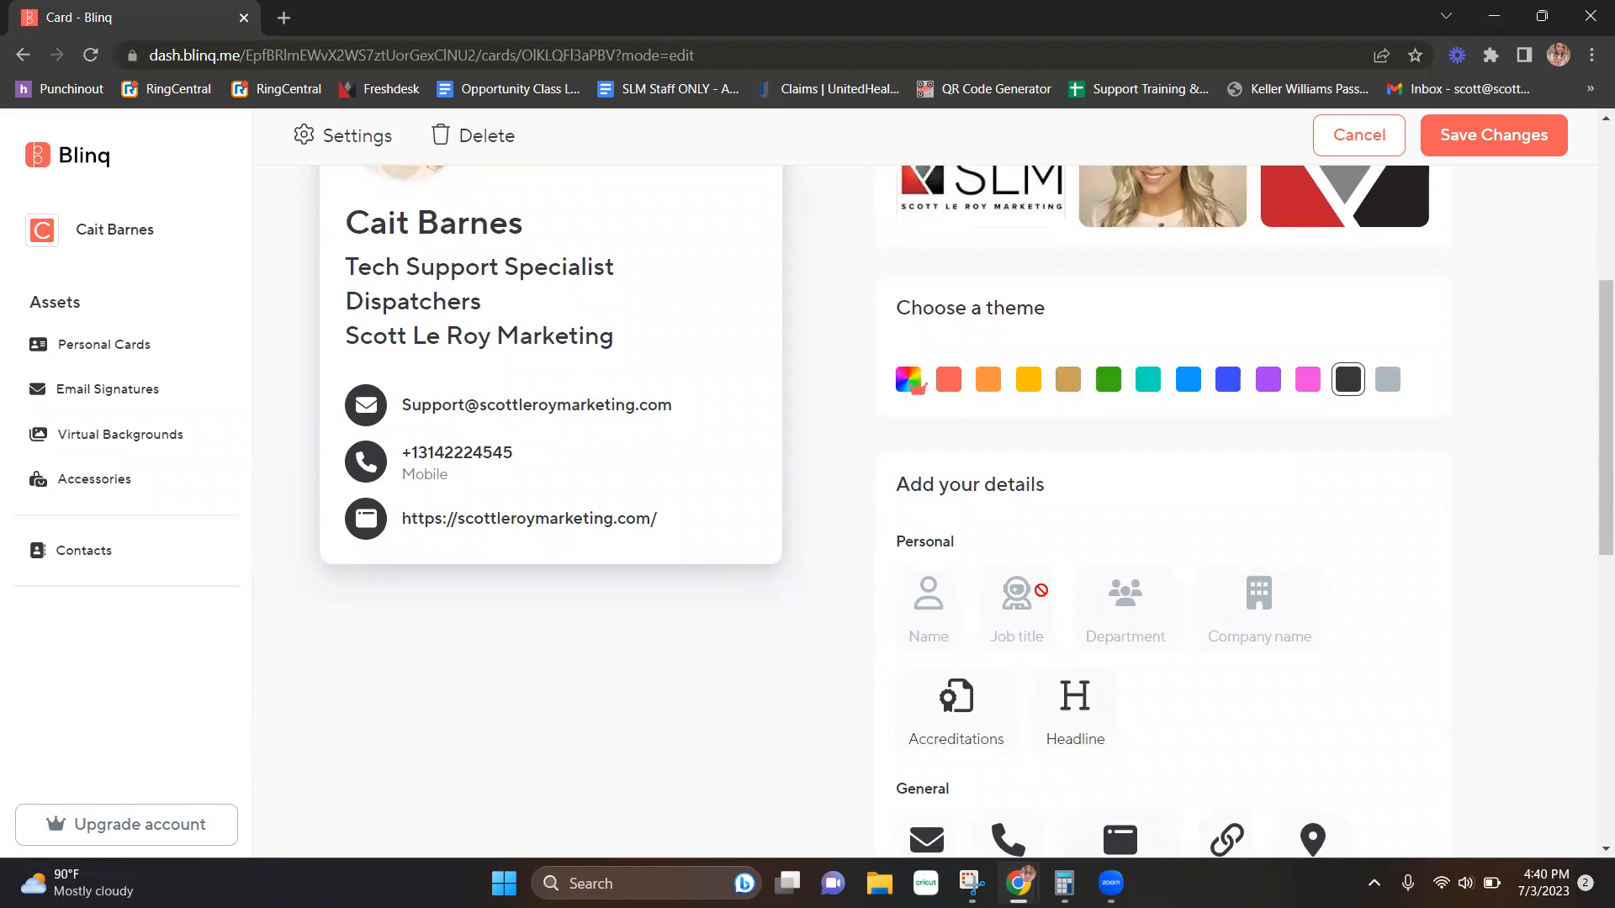
pyautogui.scroll(-3)
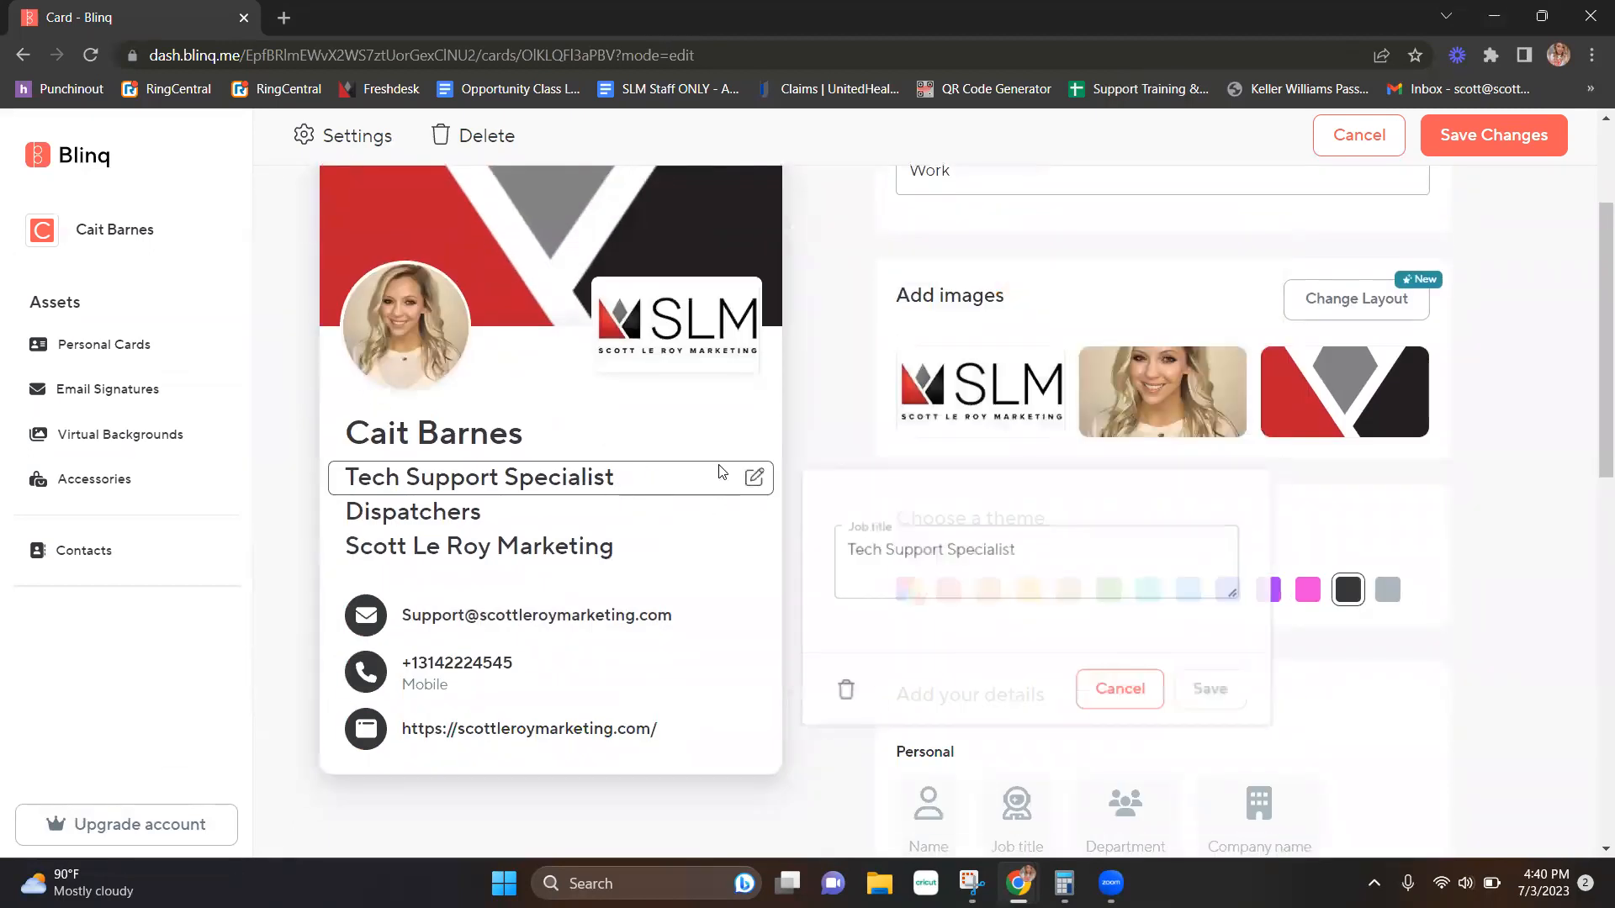
# Edit the job title to the shortened 'Te…' (Tech Support) text and save it.
pyautogui.tripleClick(924, 546)
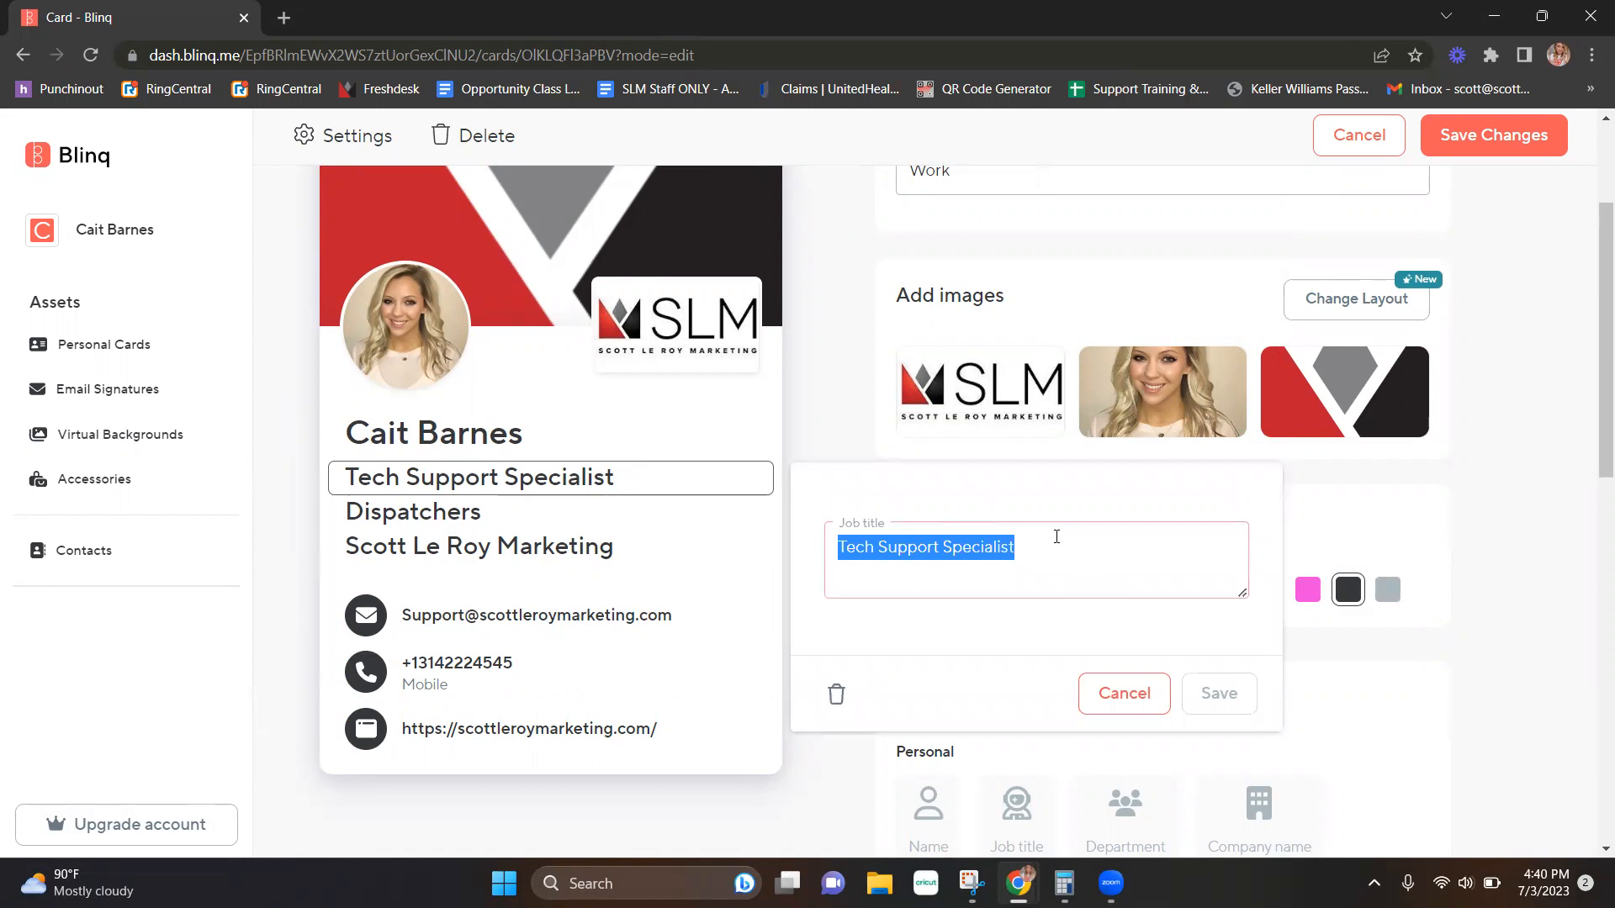
pyautogui.write('Te')
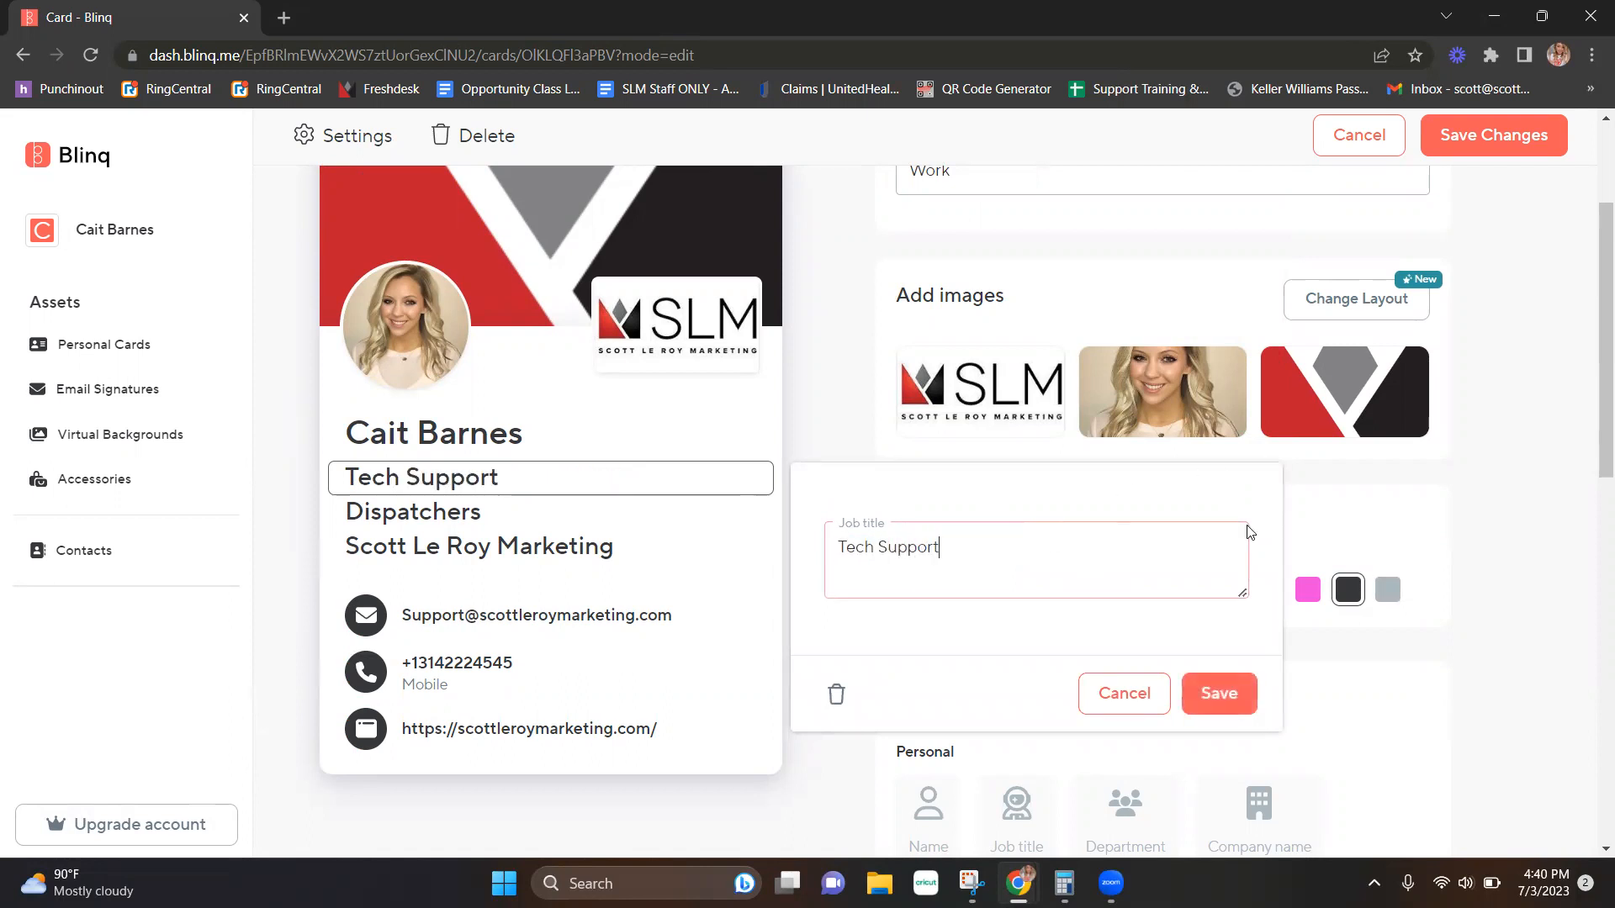
pyautogui.click(1218, 693)
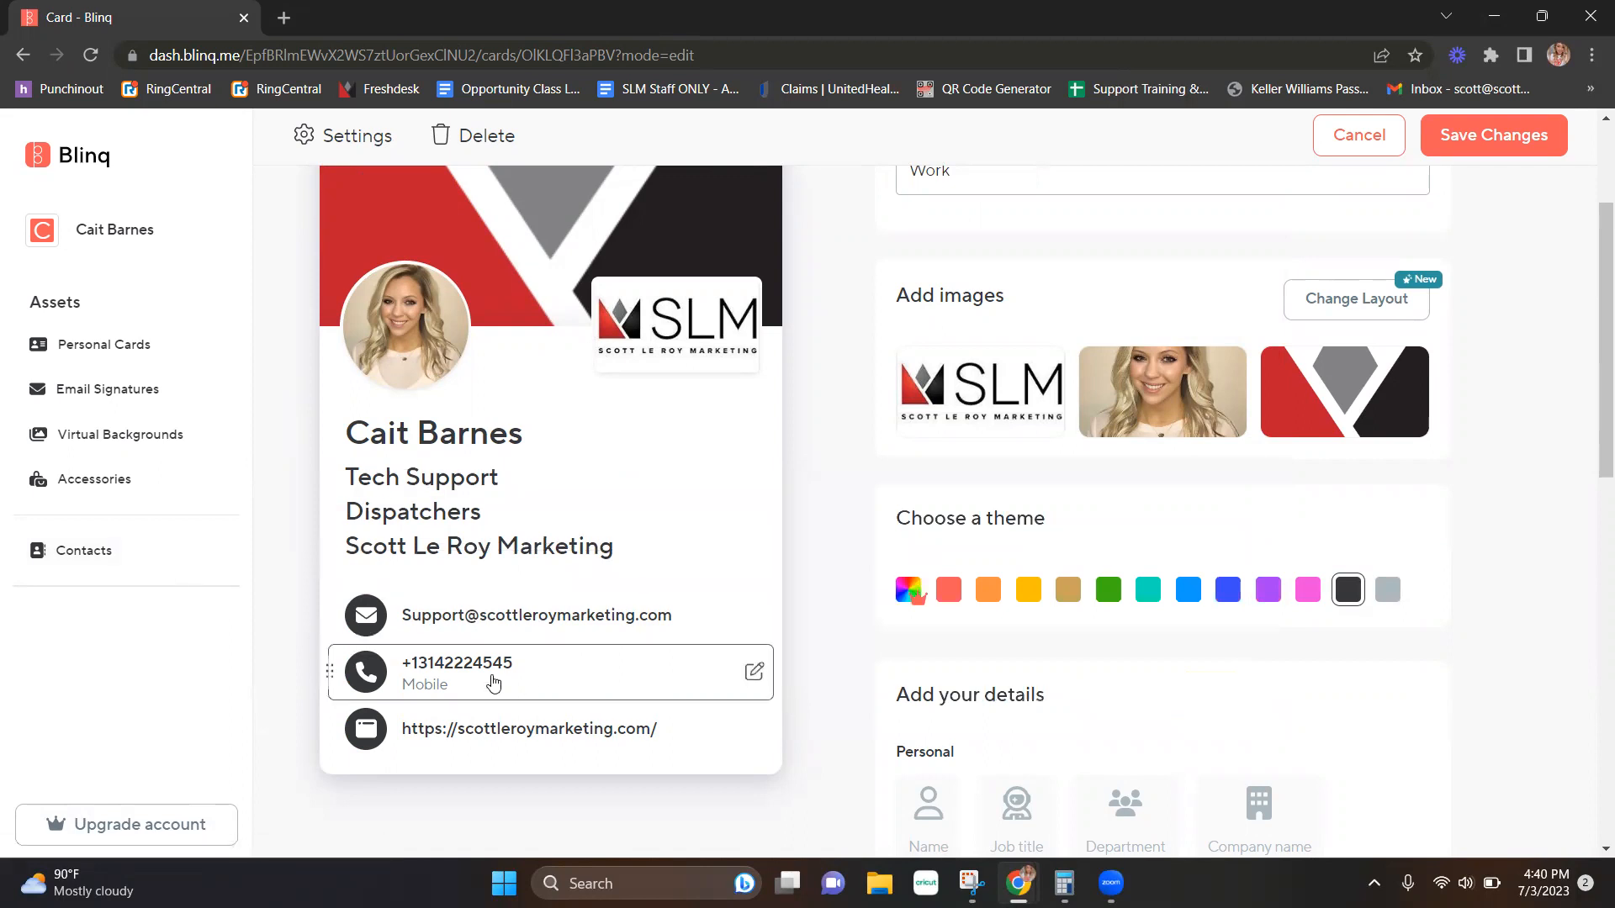
# Label the phone number on the card as Cell and save.
pyautogui.click(754, 671)
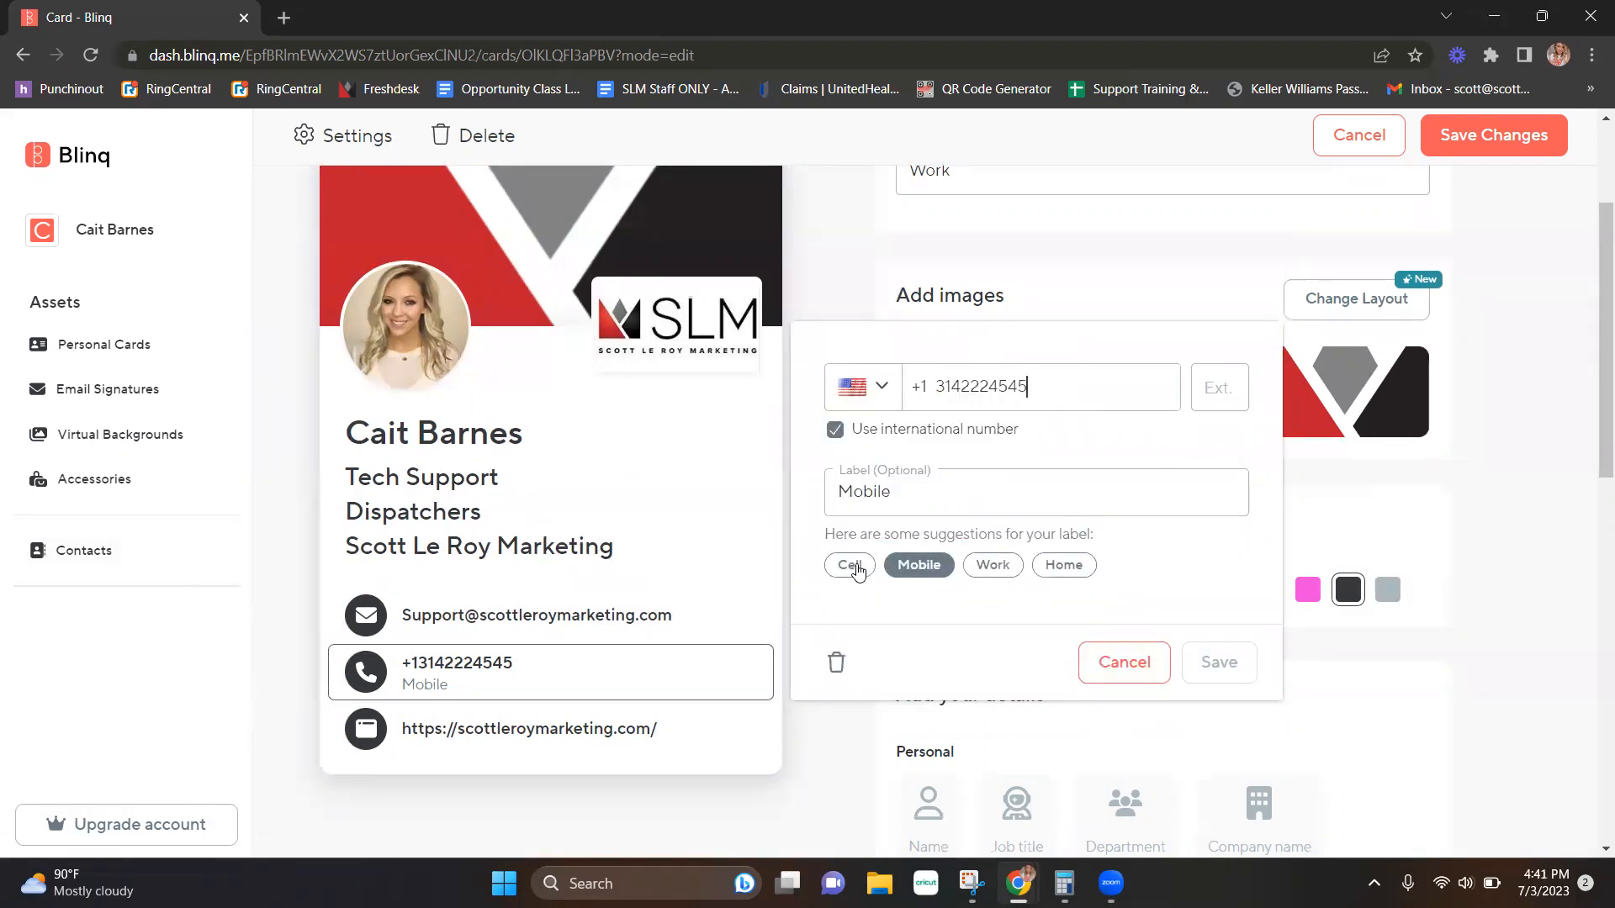
pyautogui.click(848, 565)
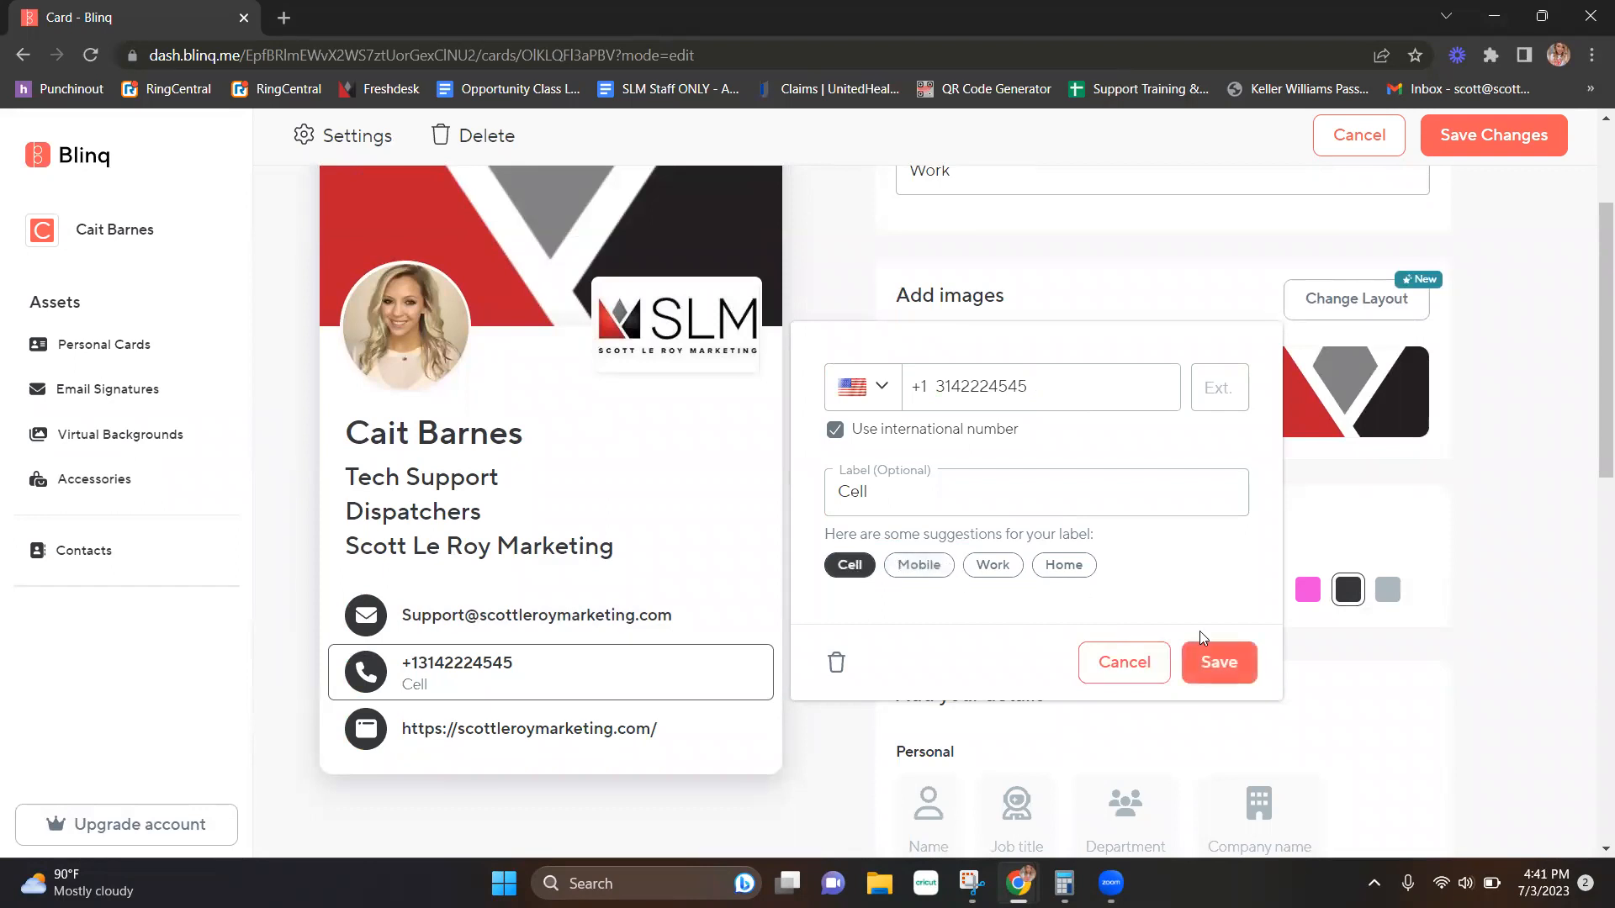
pyautogui.click(1218, 663)
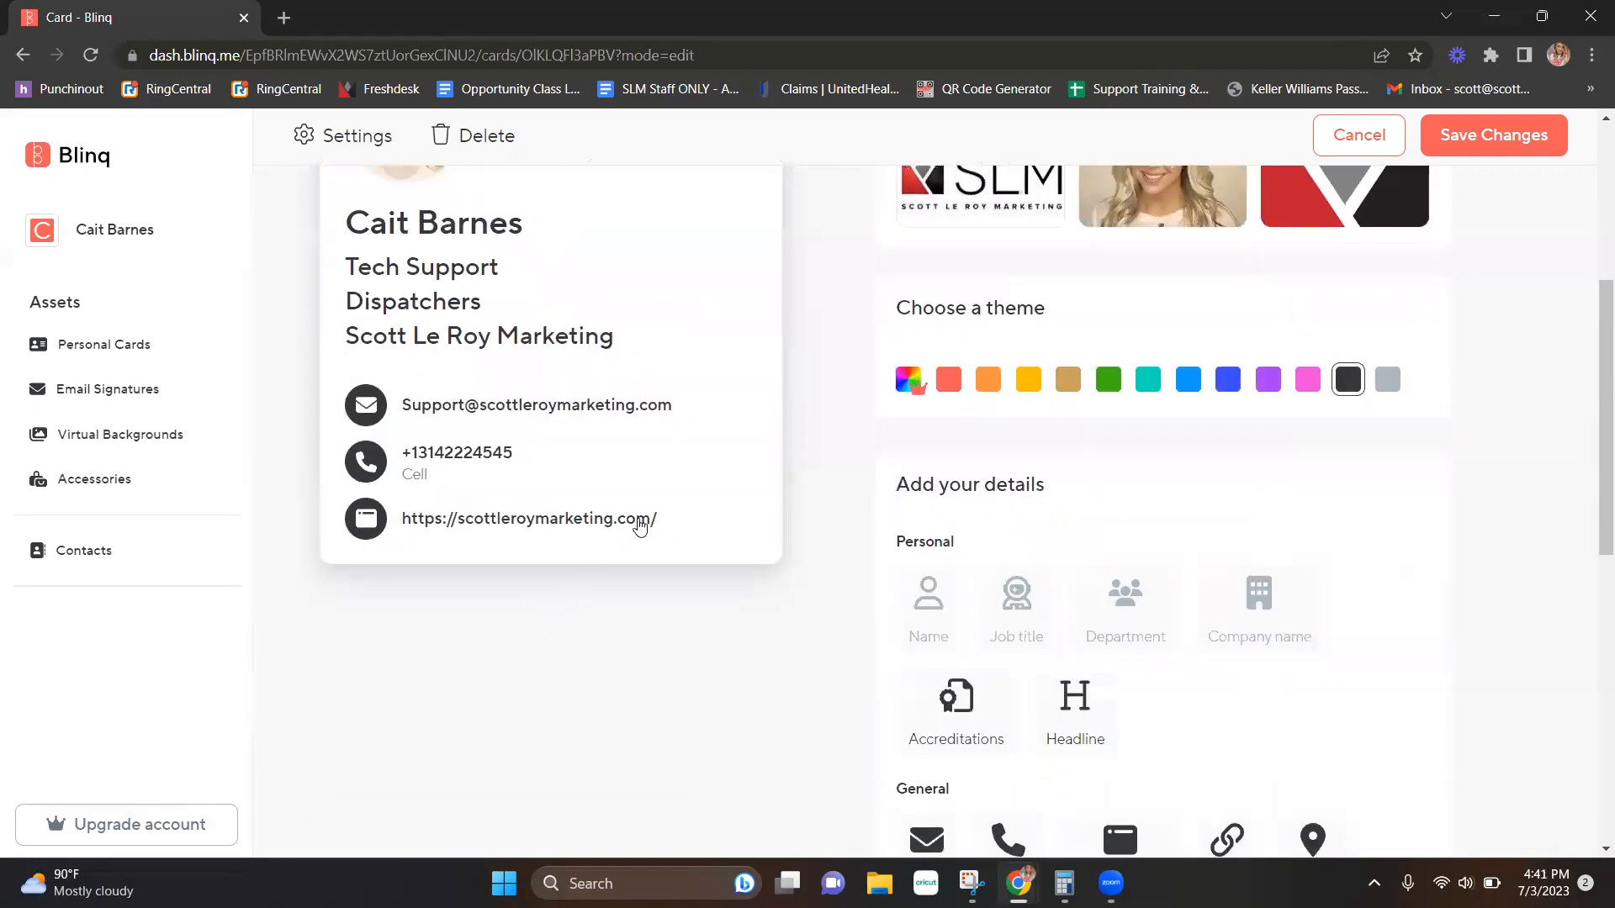
pyautogui.click(529, 518)
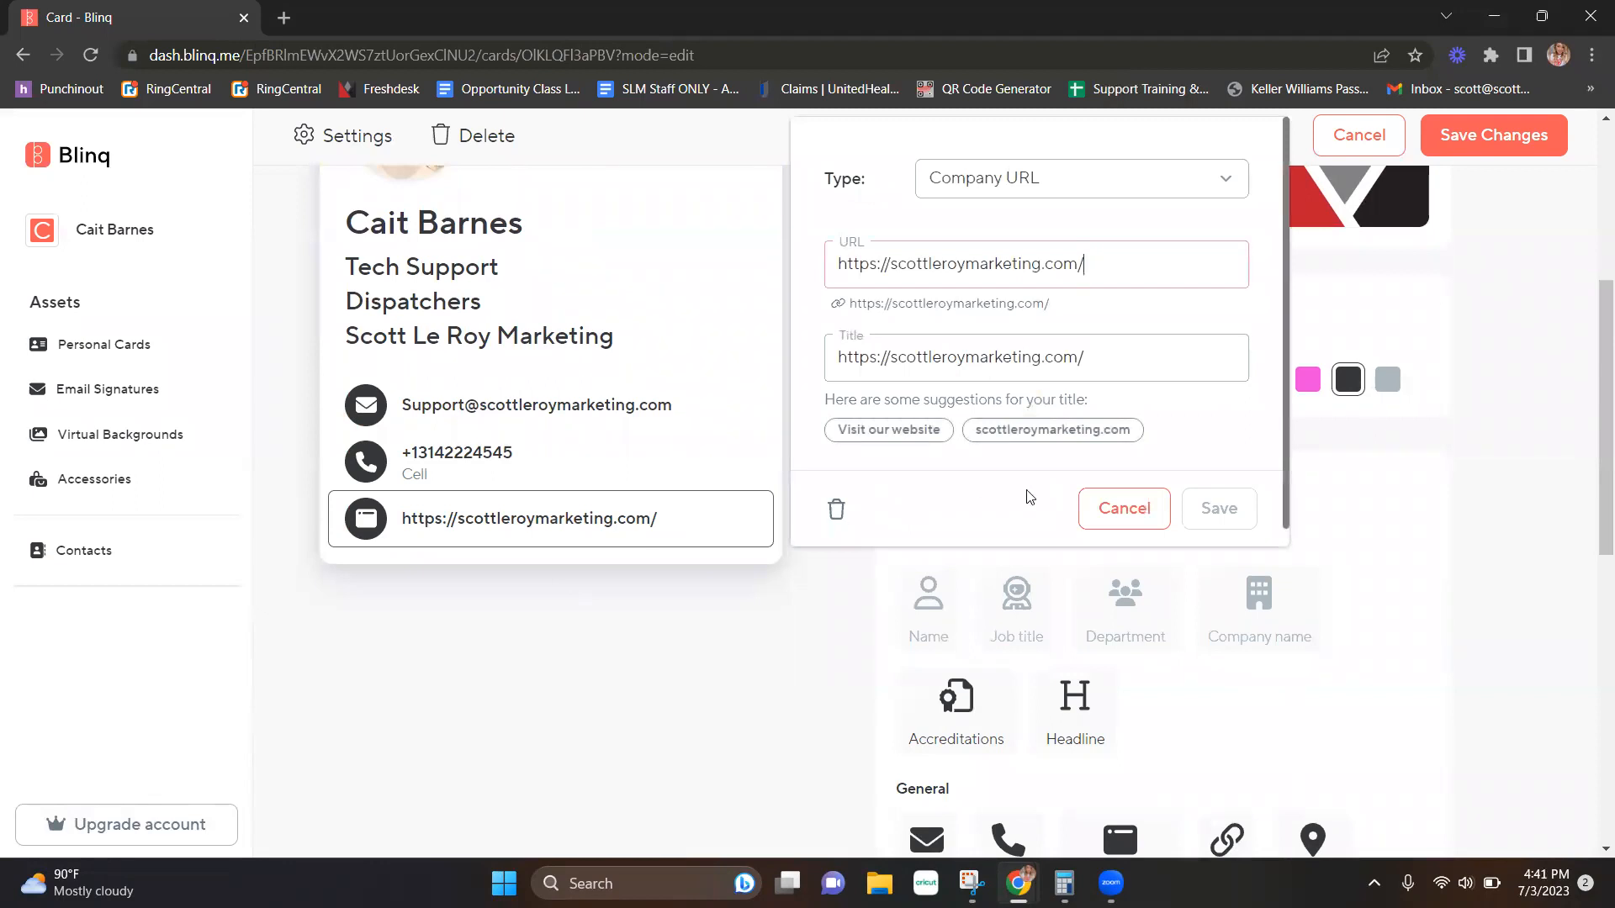
pyautogui.tripleClick(959, 264)
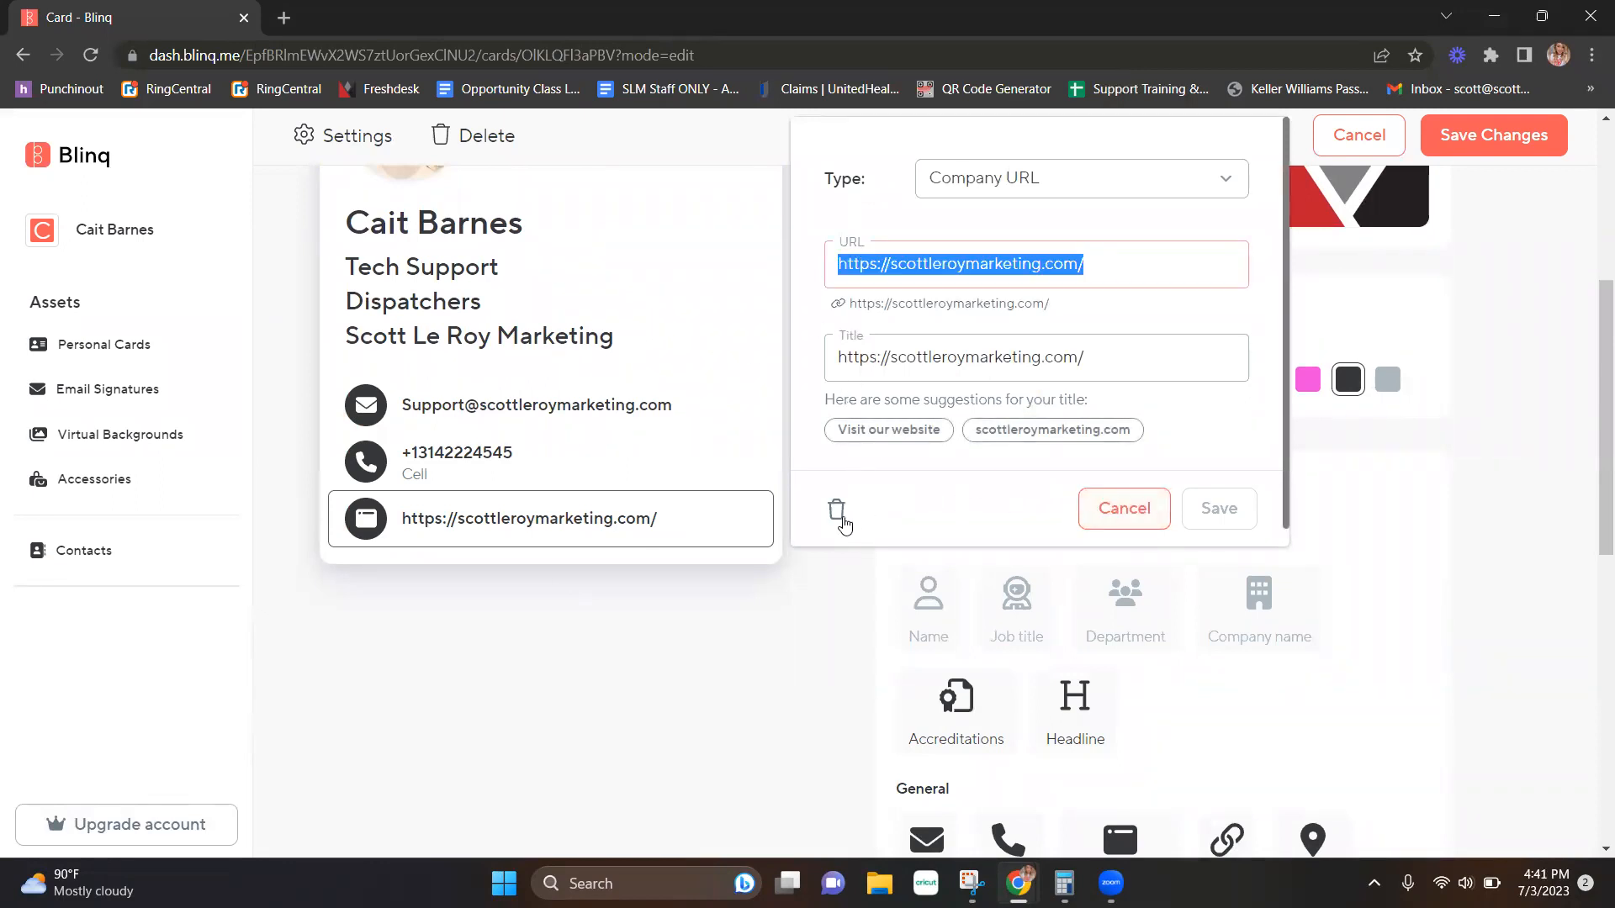
pyautogui.click(1122, 508)
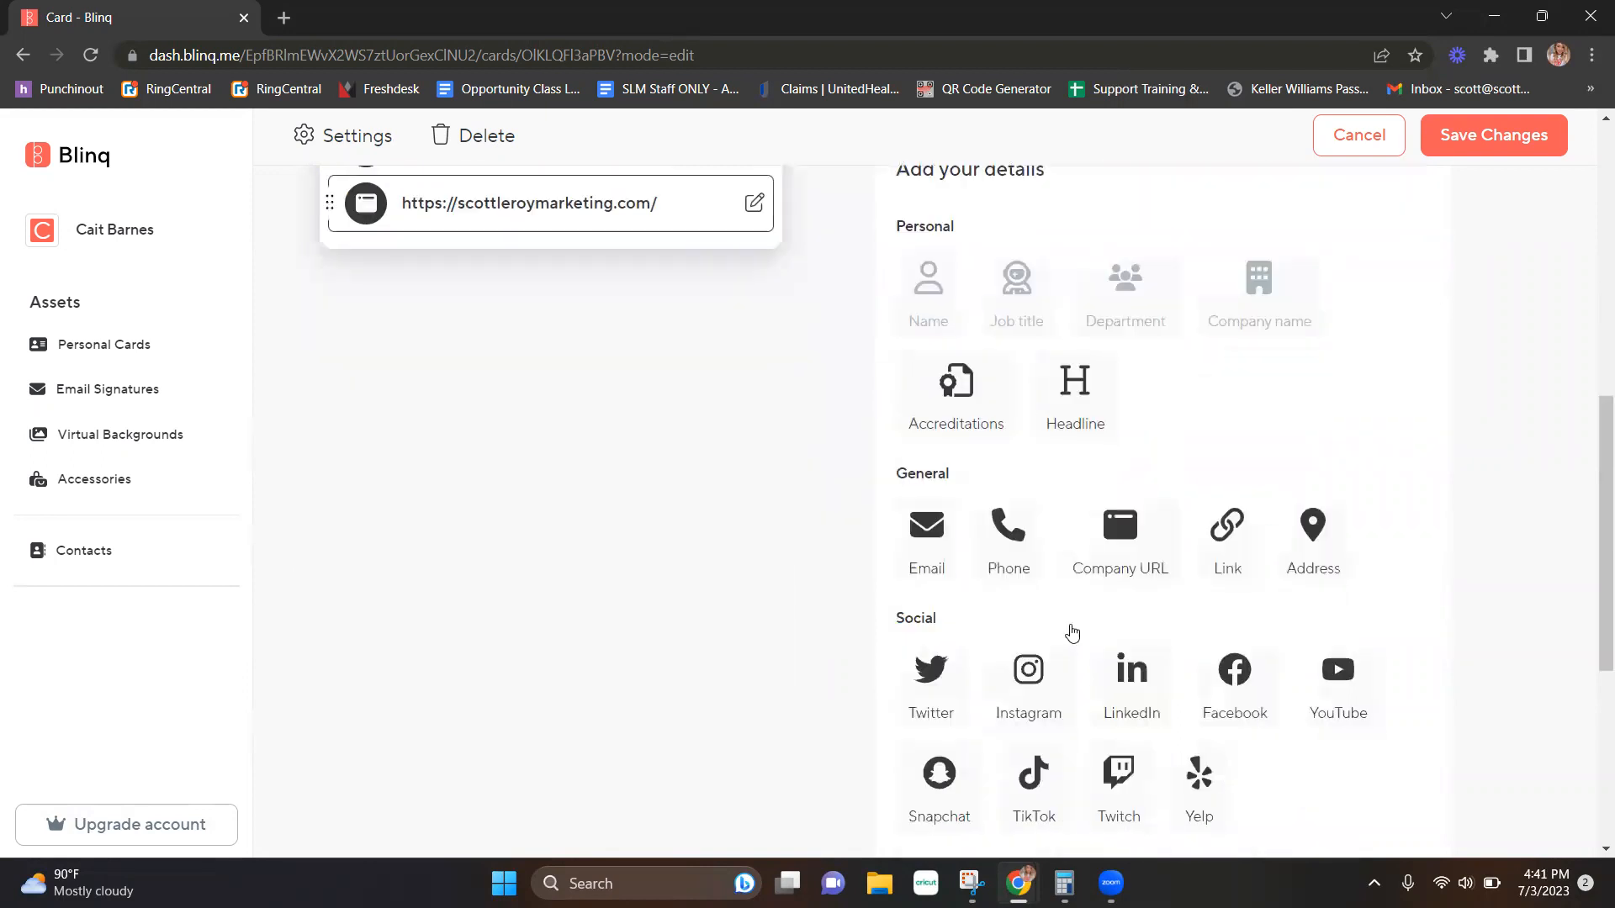
# Start a Twitter link entry, then cancel it without adding anything.
pyautogui.click(930, 670)
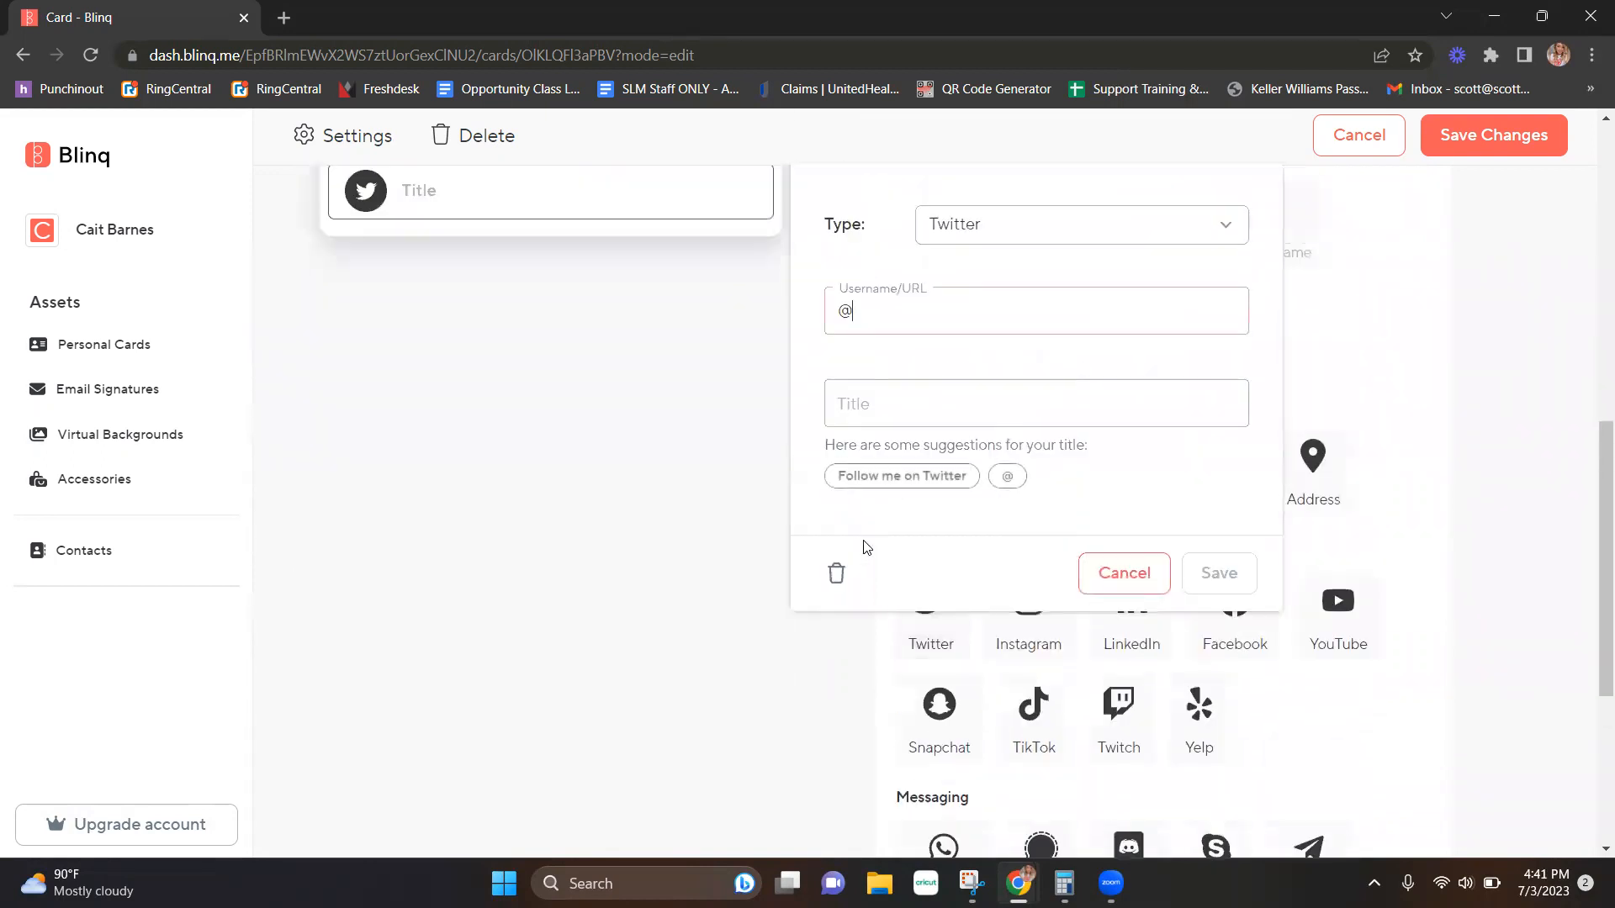
pyautogui.scroll(-3)
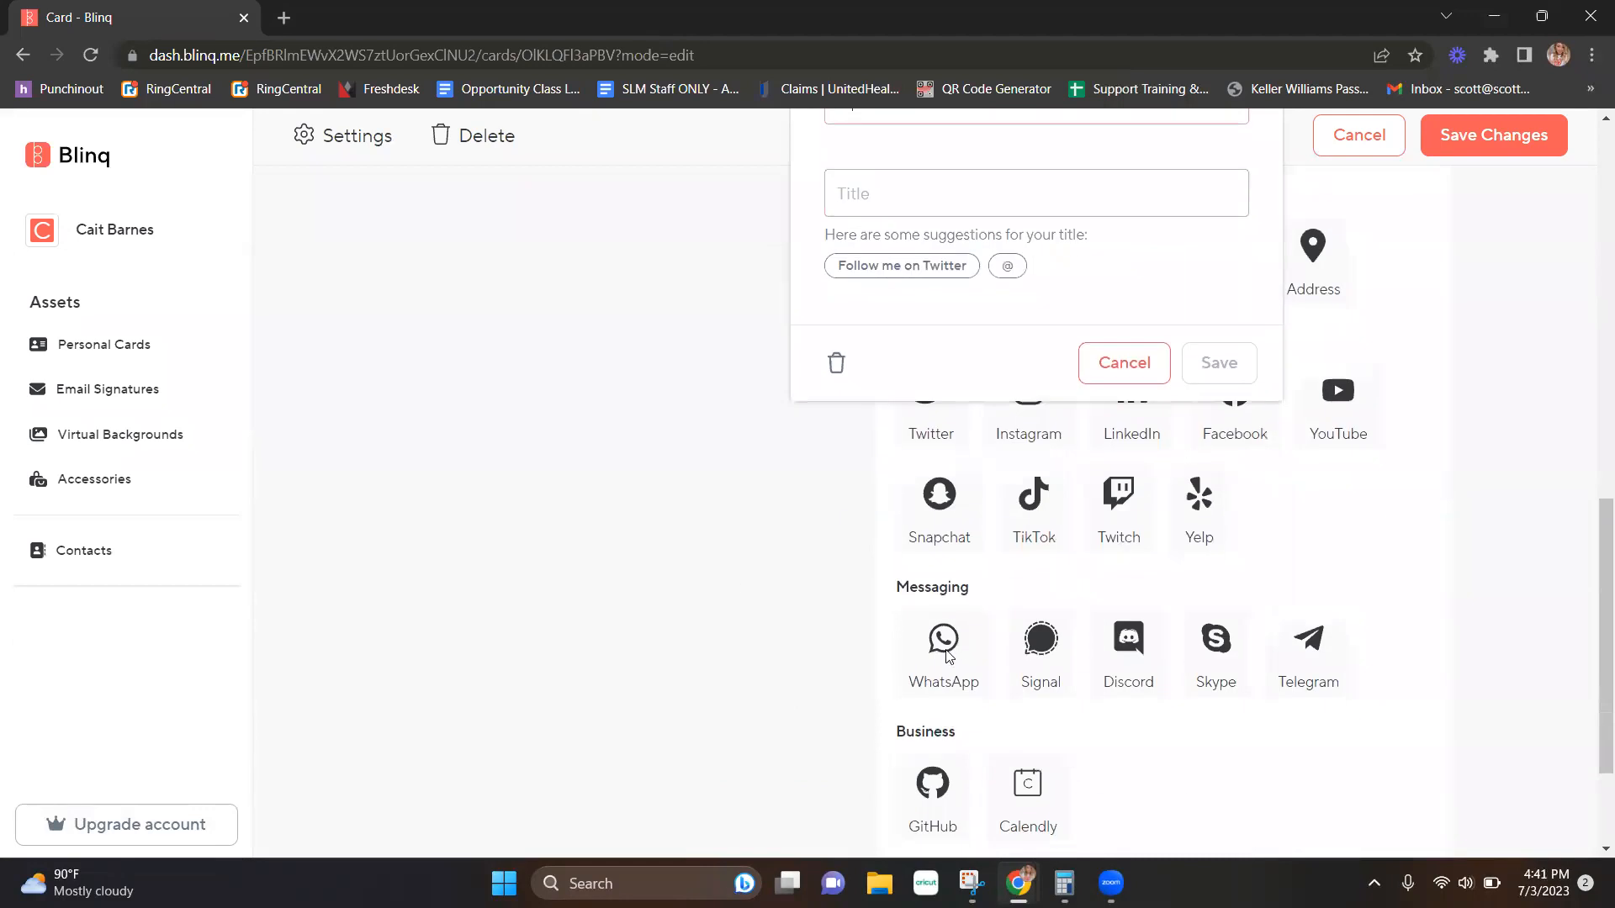
pyautogui.click(533, 16)
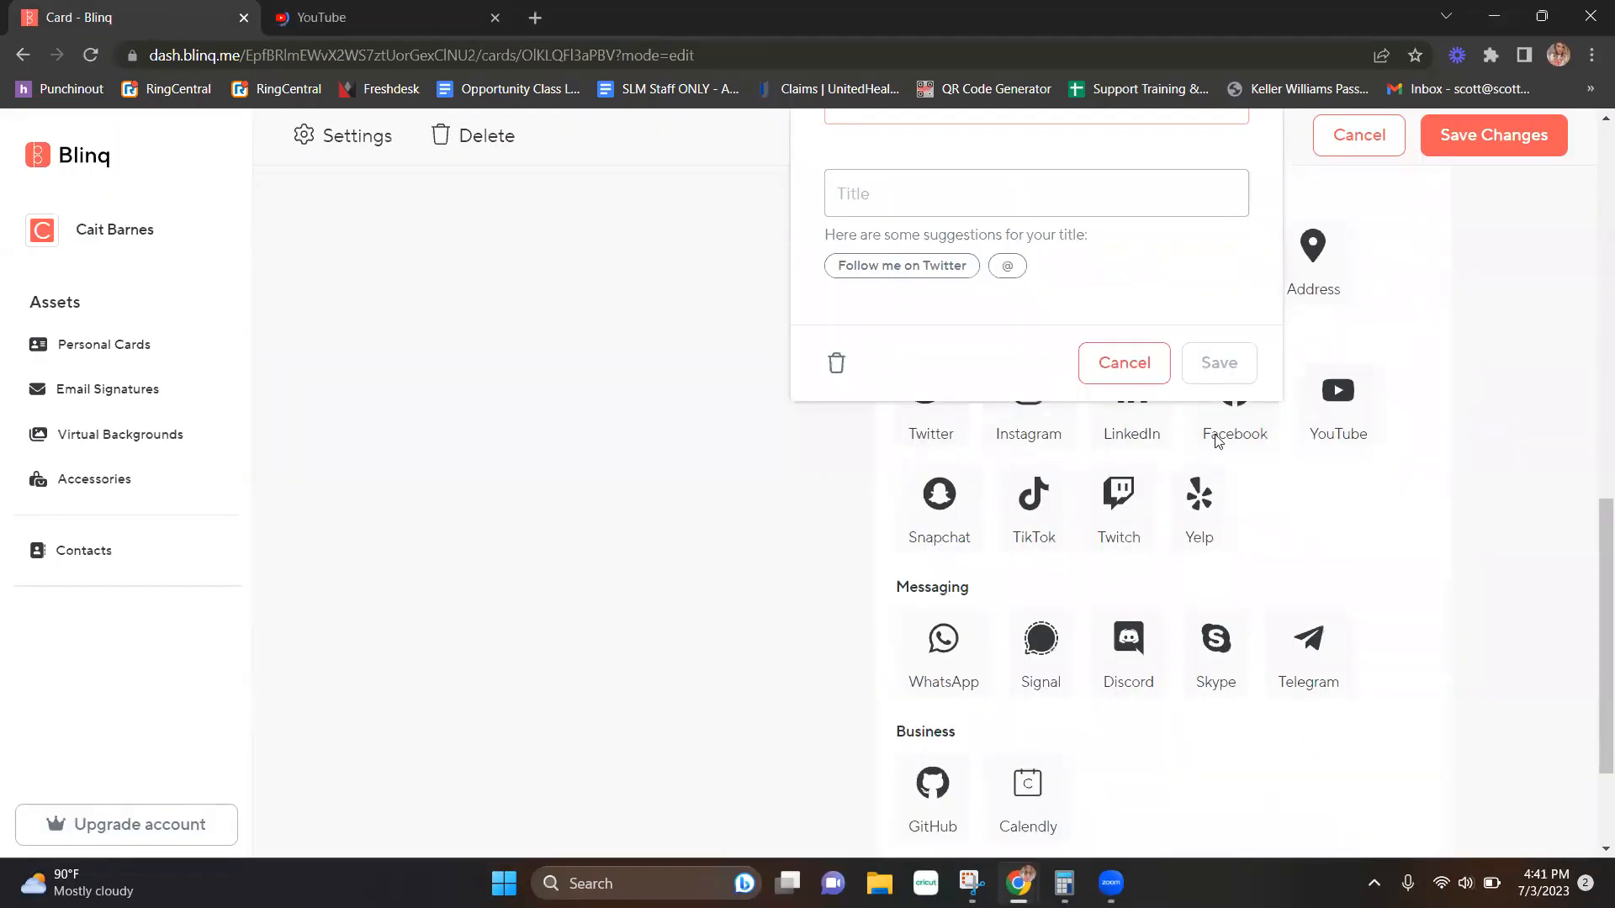
pyautogui.click(1122, 363)
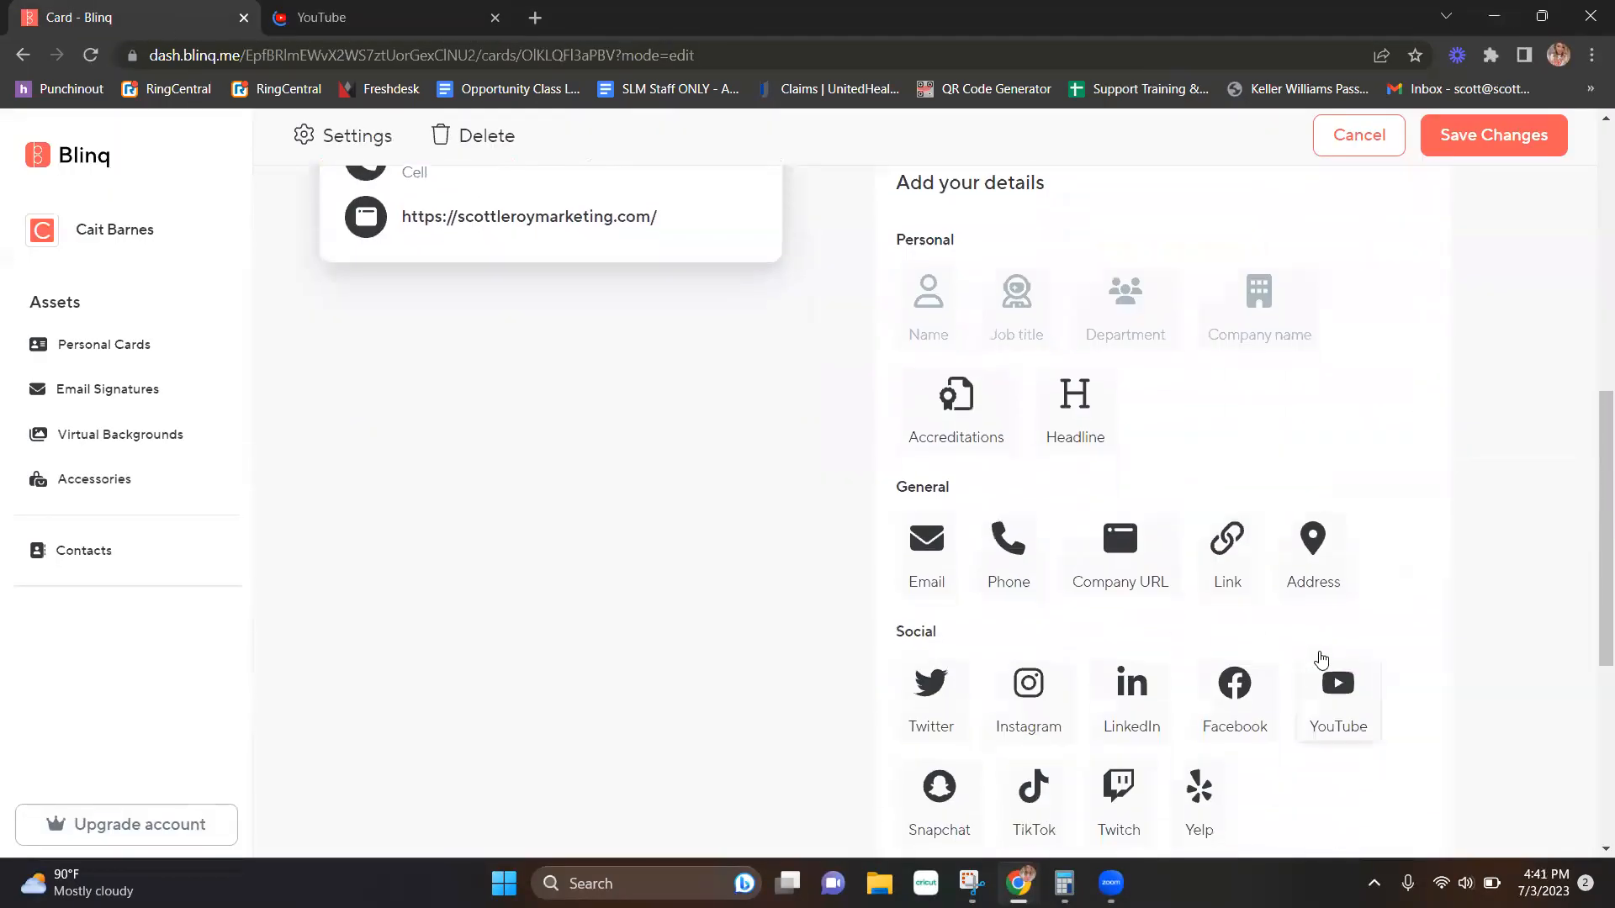
# Switch to the YouTube tab and open the Scott Le Roy Marketing channel page.
pyautogui.click(382, 17)
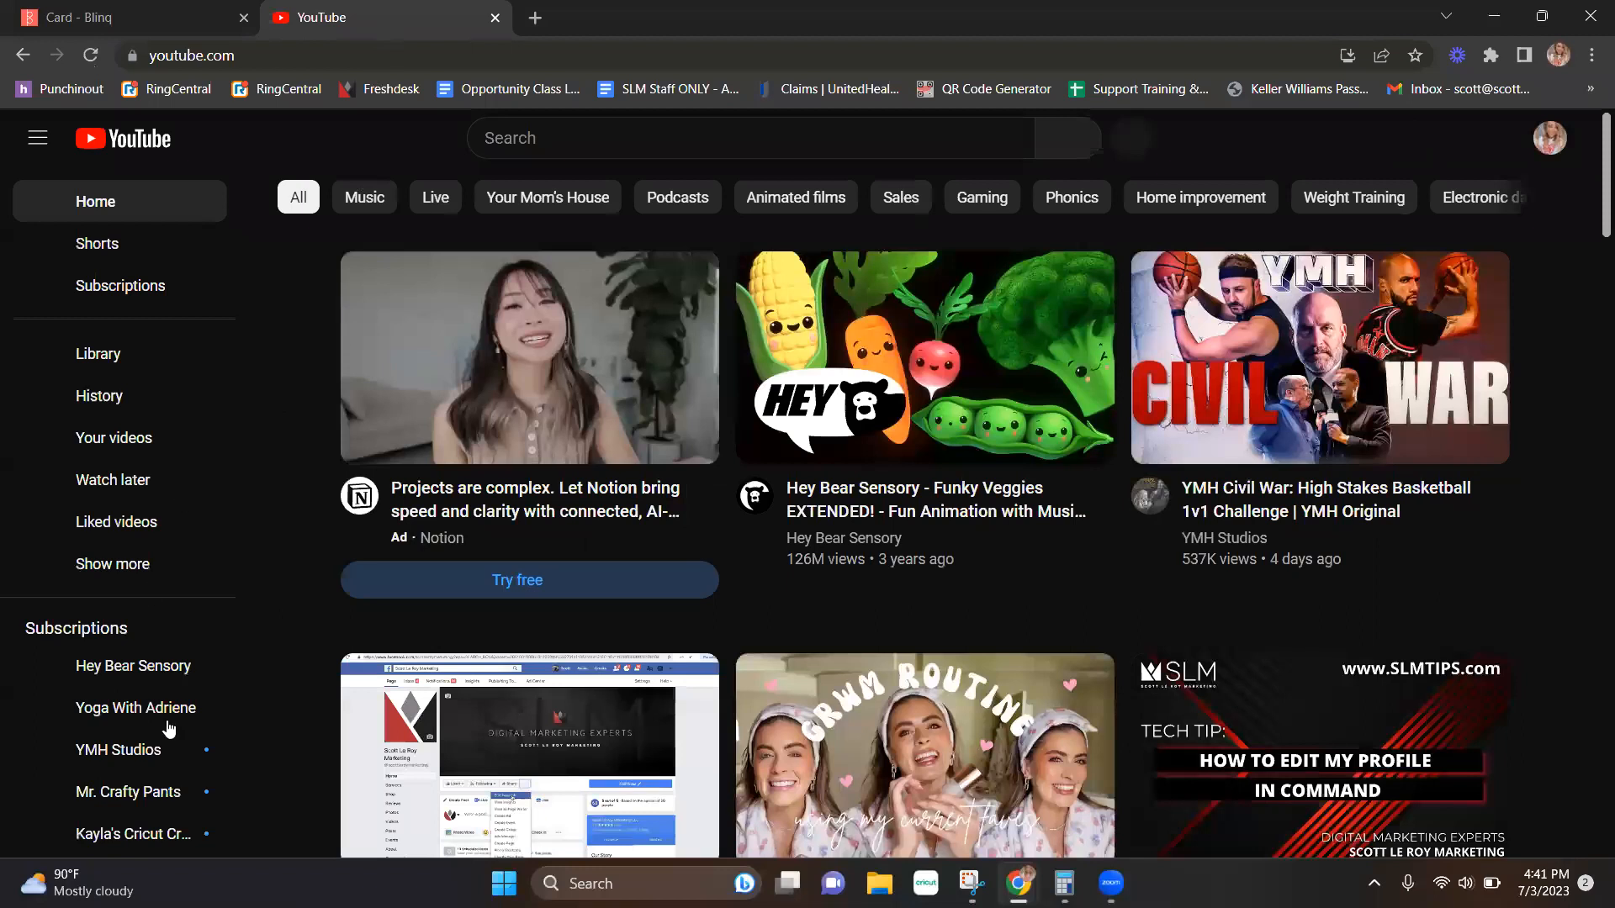
pyautogui.click(135, 771)
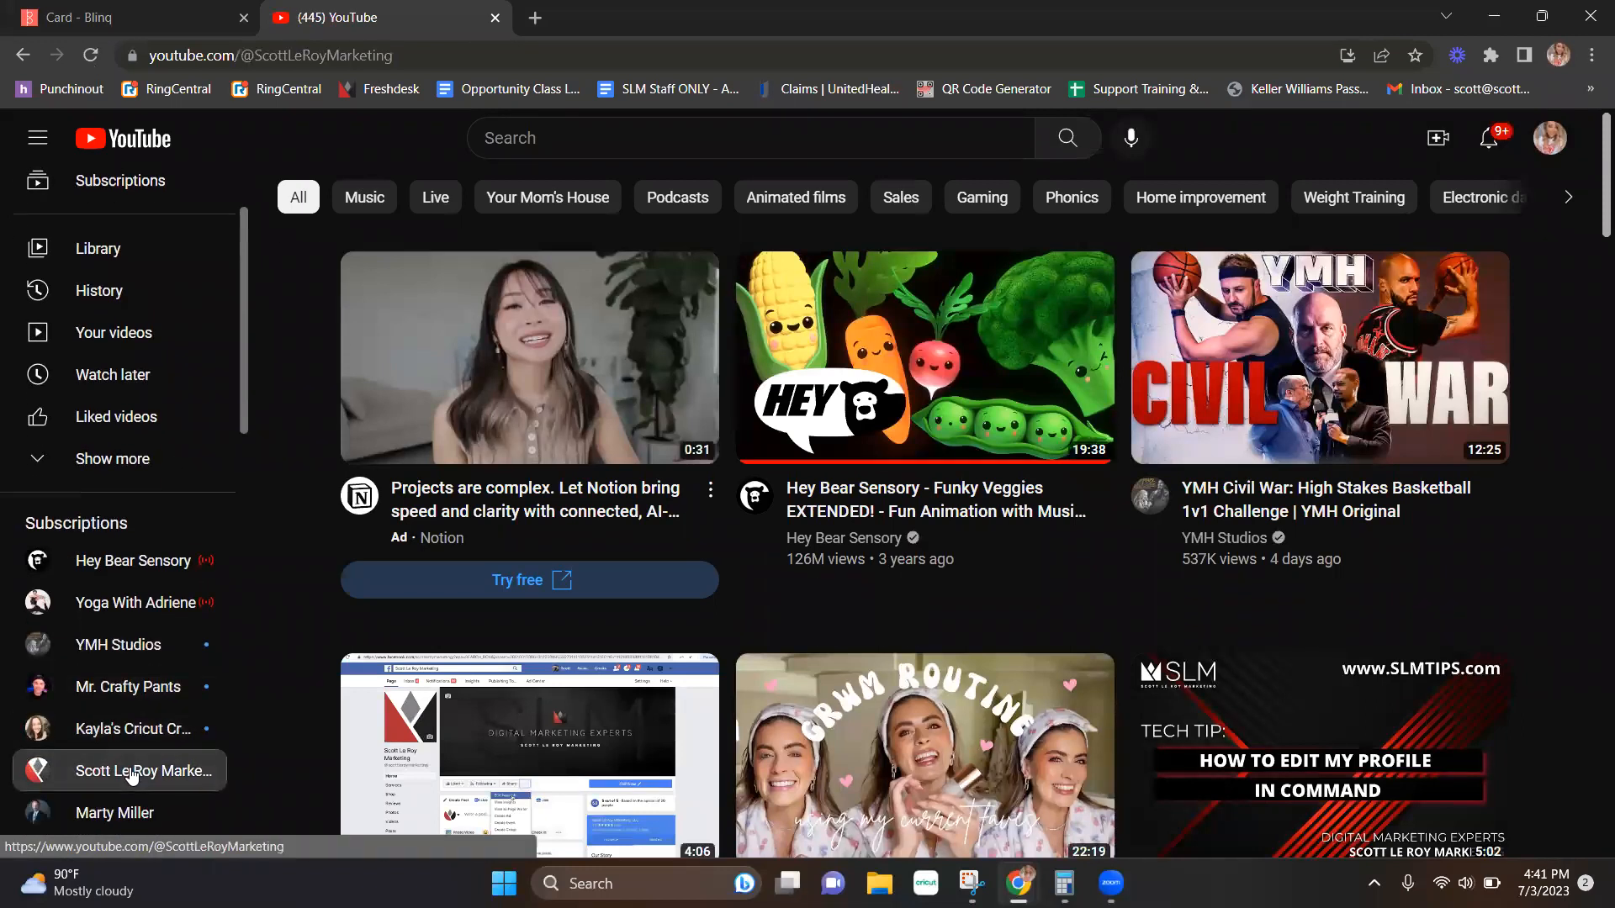
pyautogui.click(128, 771)
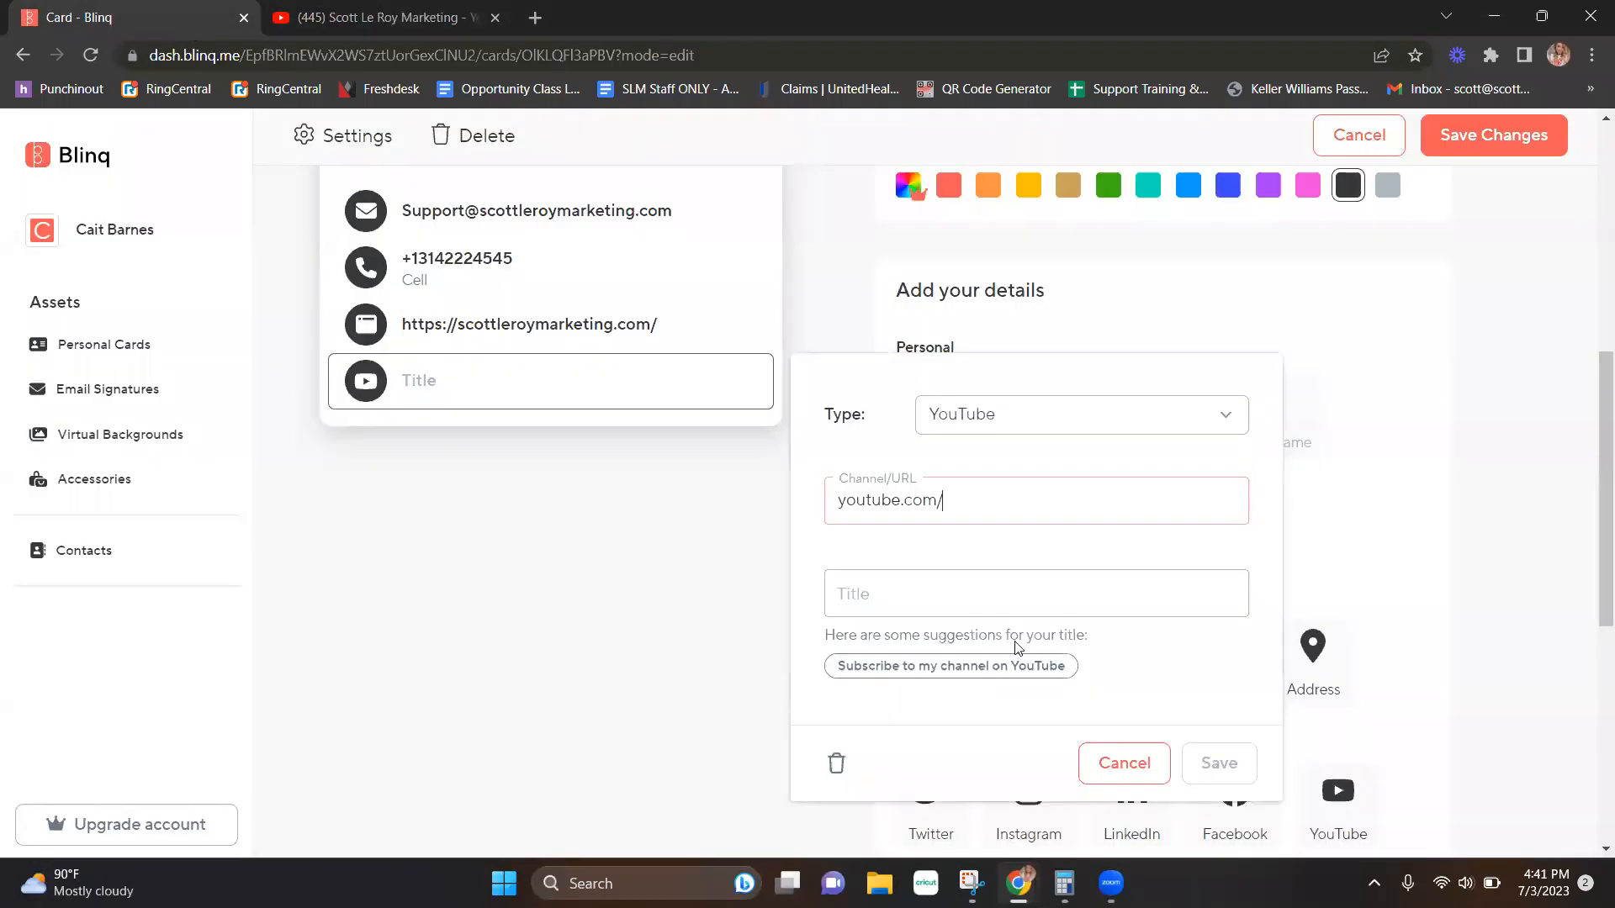
pyautogui.write('https://www.youtube.com/@ScottLeRoyMarketing')
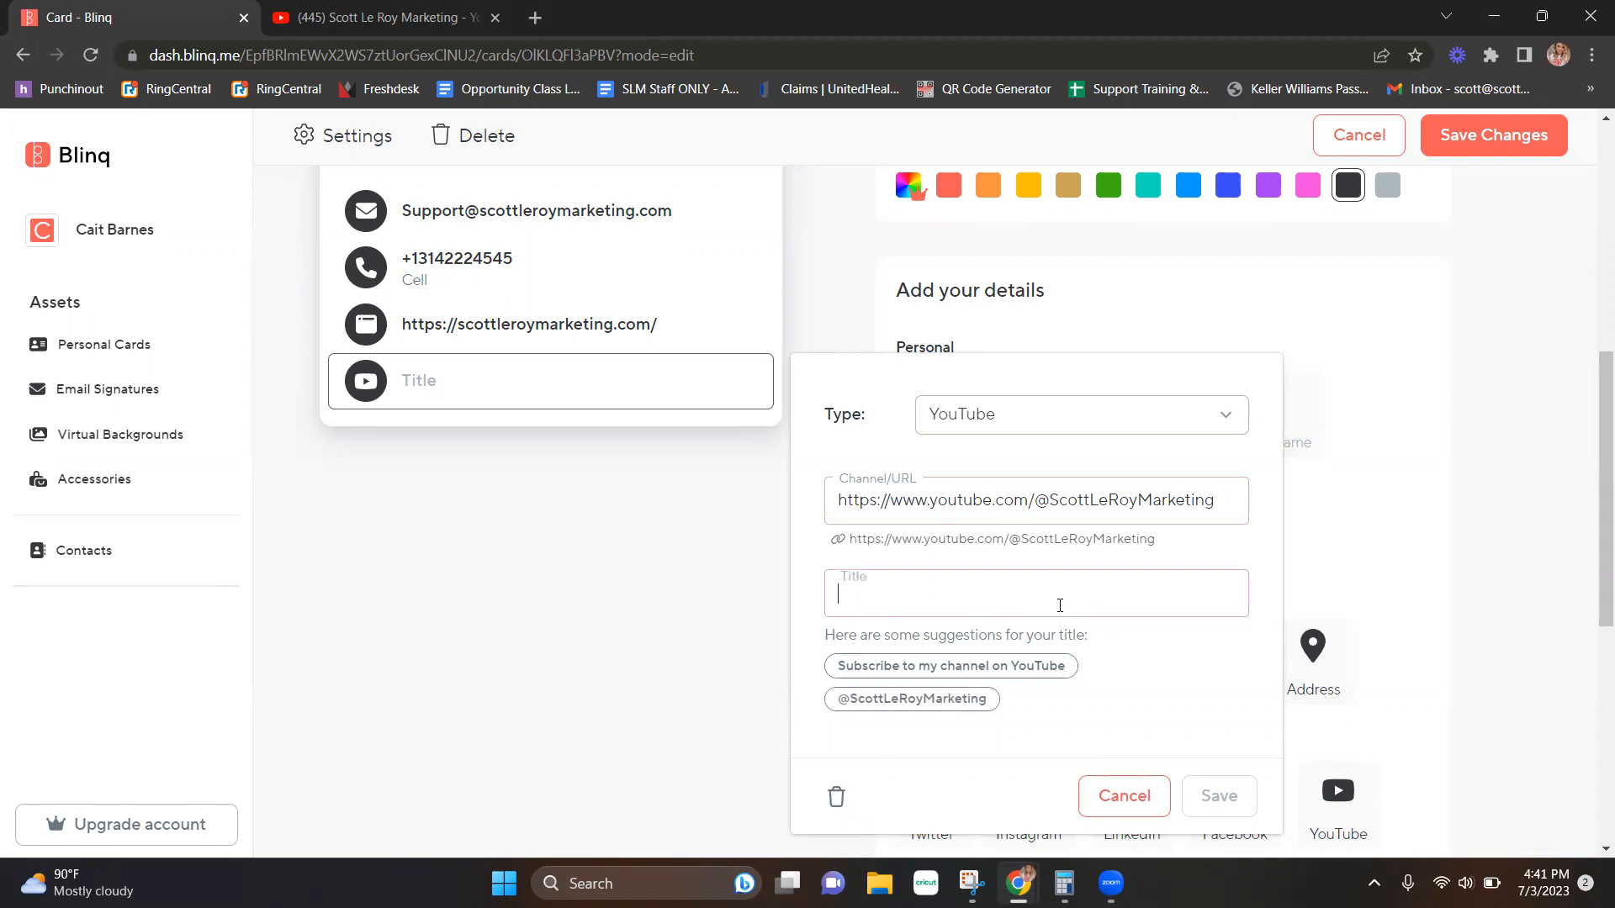
pyautogui.write('Scott Le Roy m')
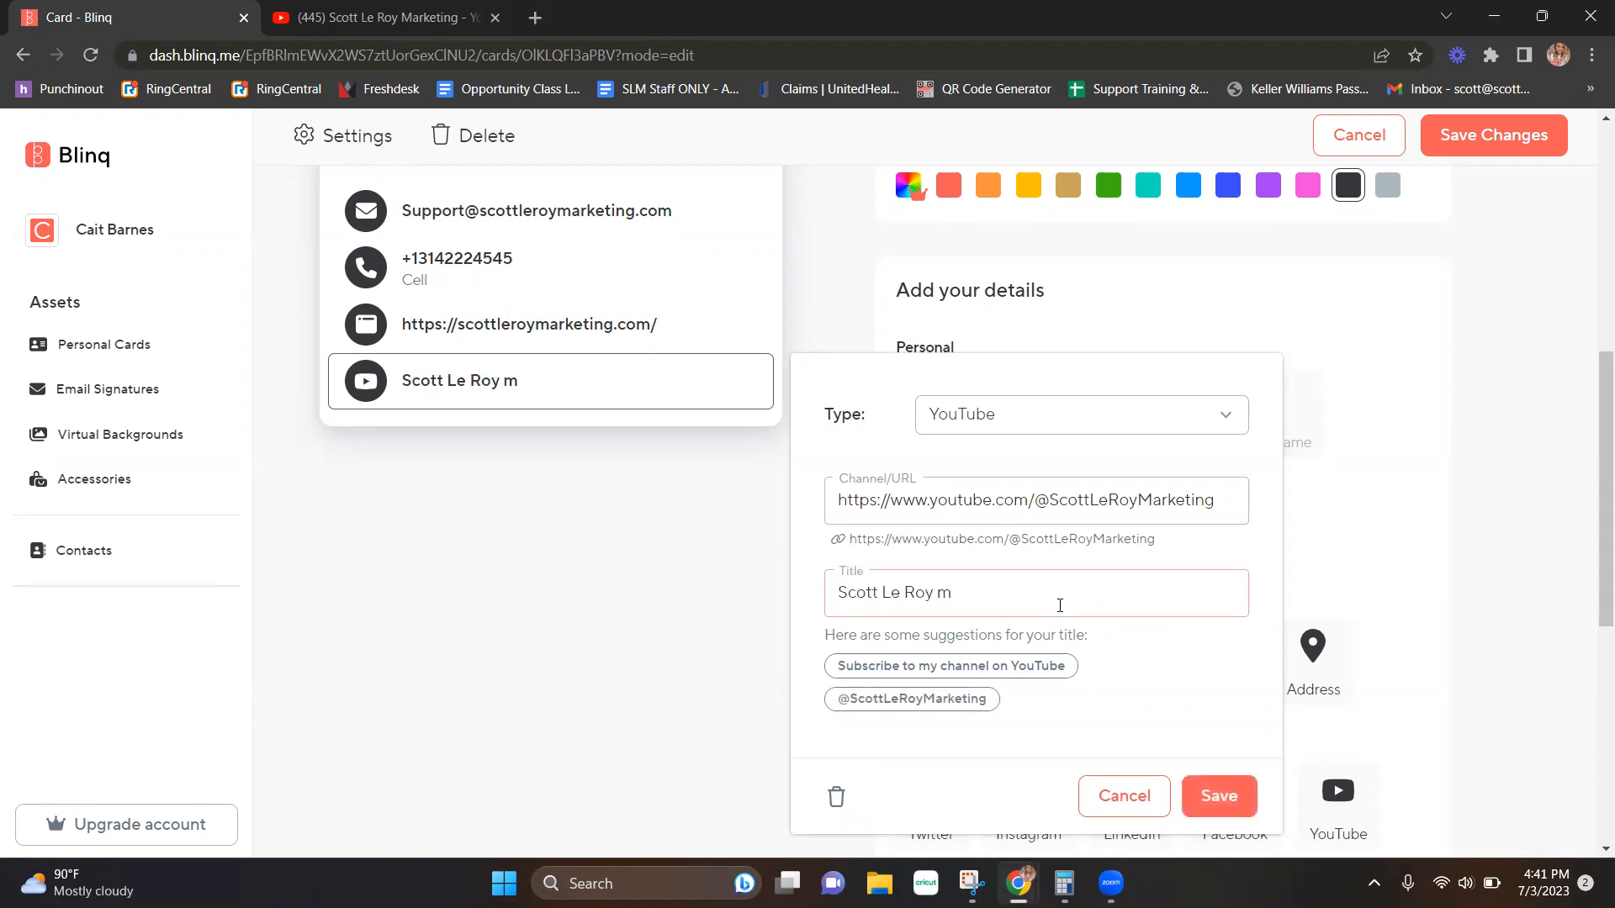
pyautogui.write('arketing You')
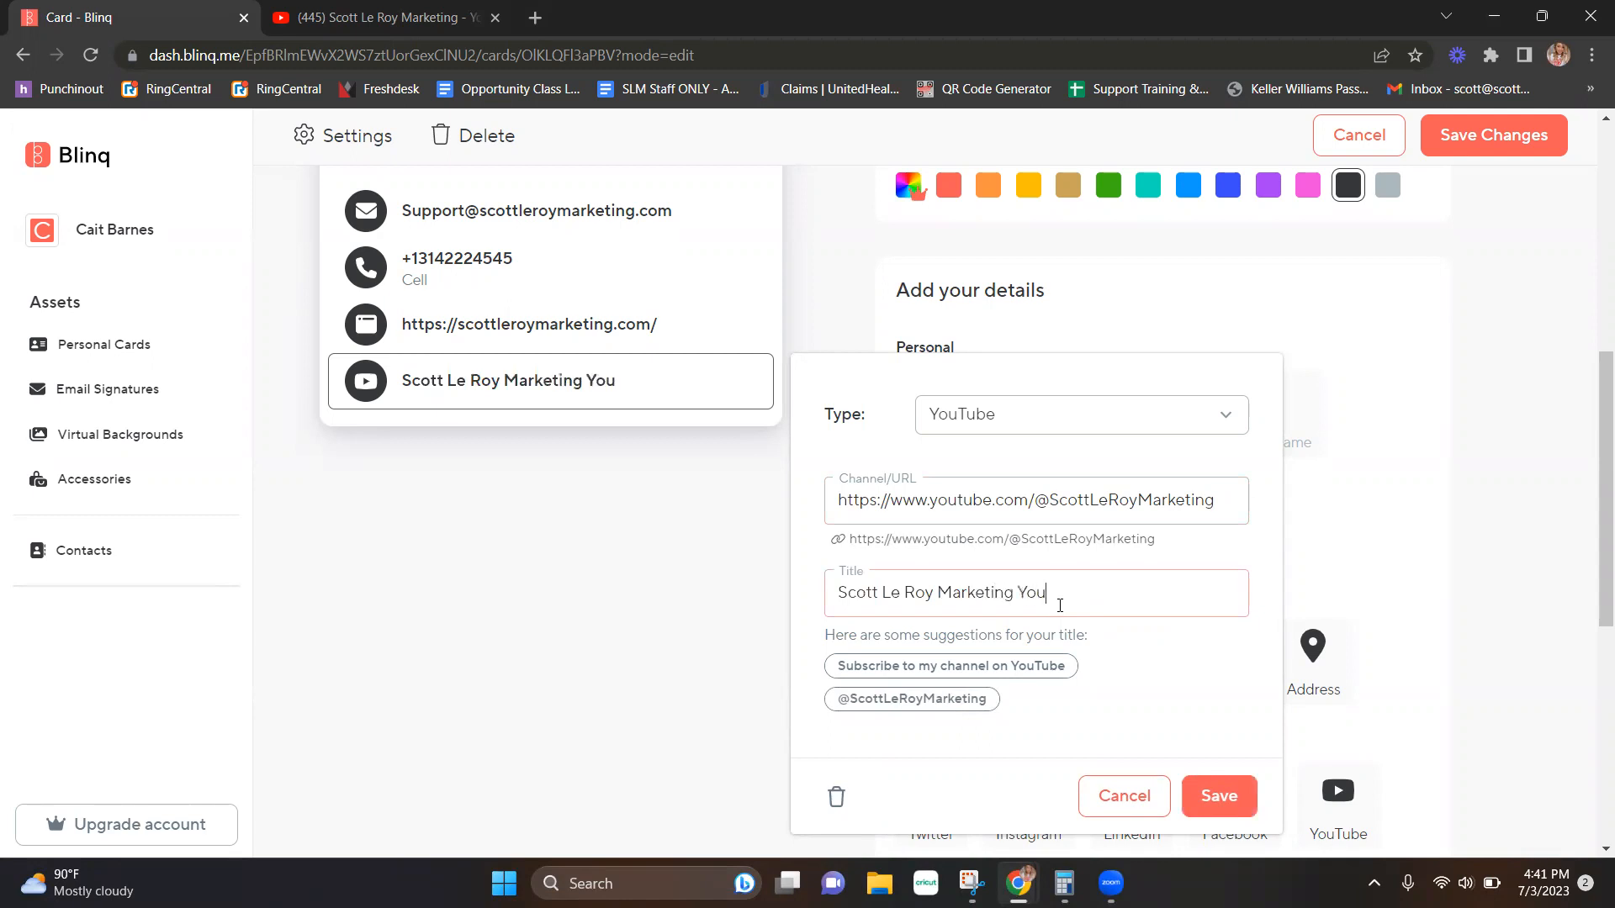
pyautogui.write('Tube')
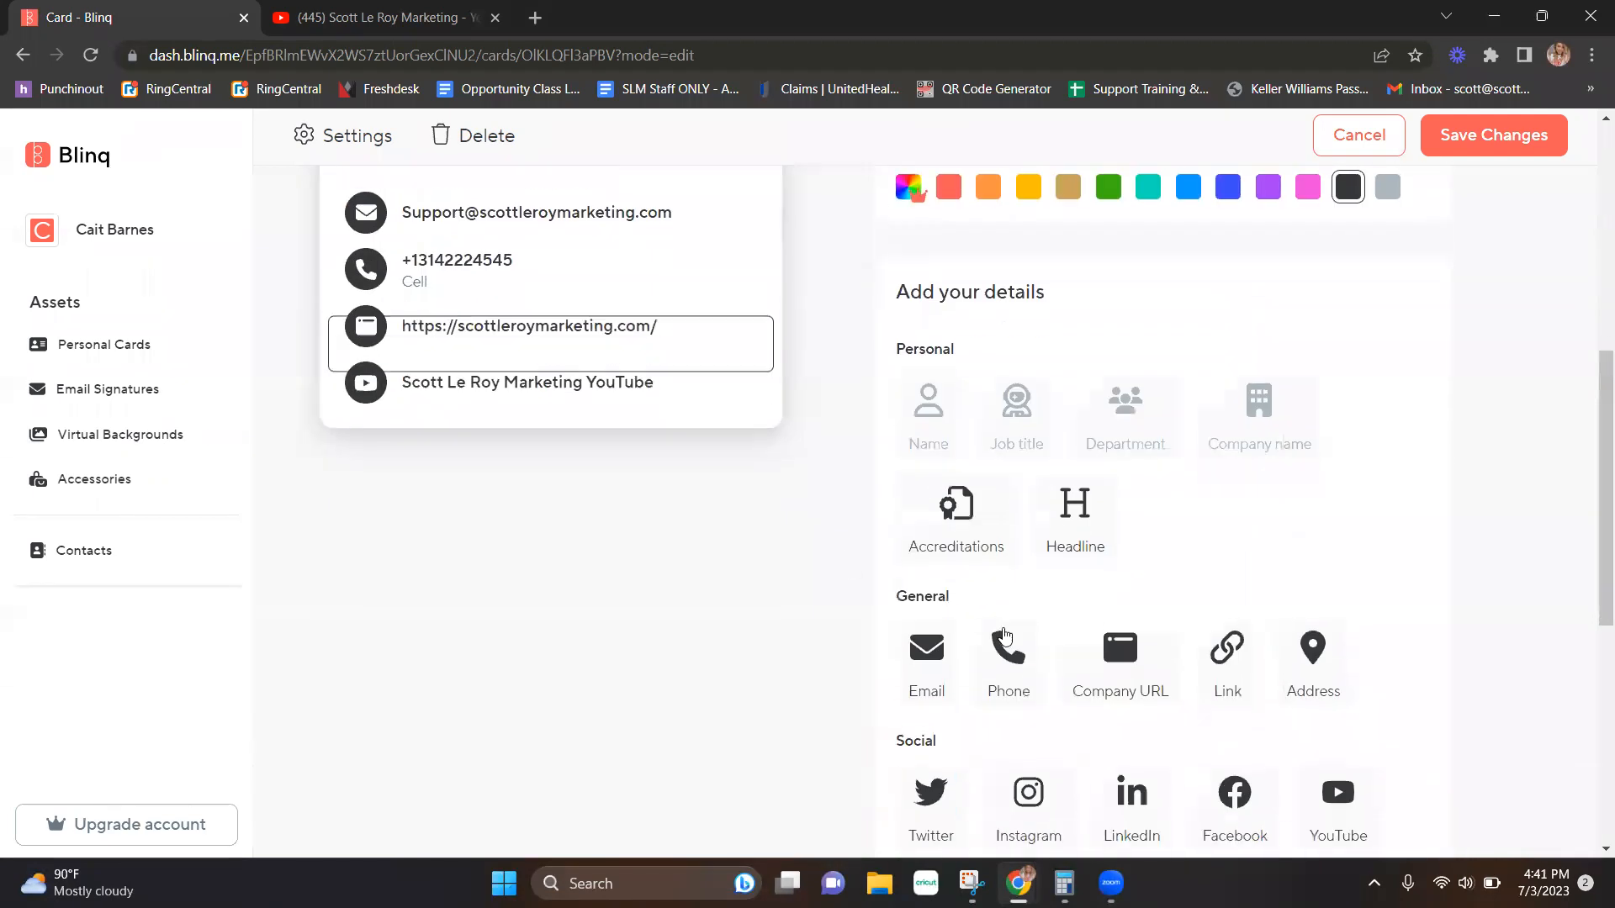
pyautogui.scroll(-3)
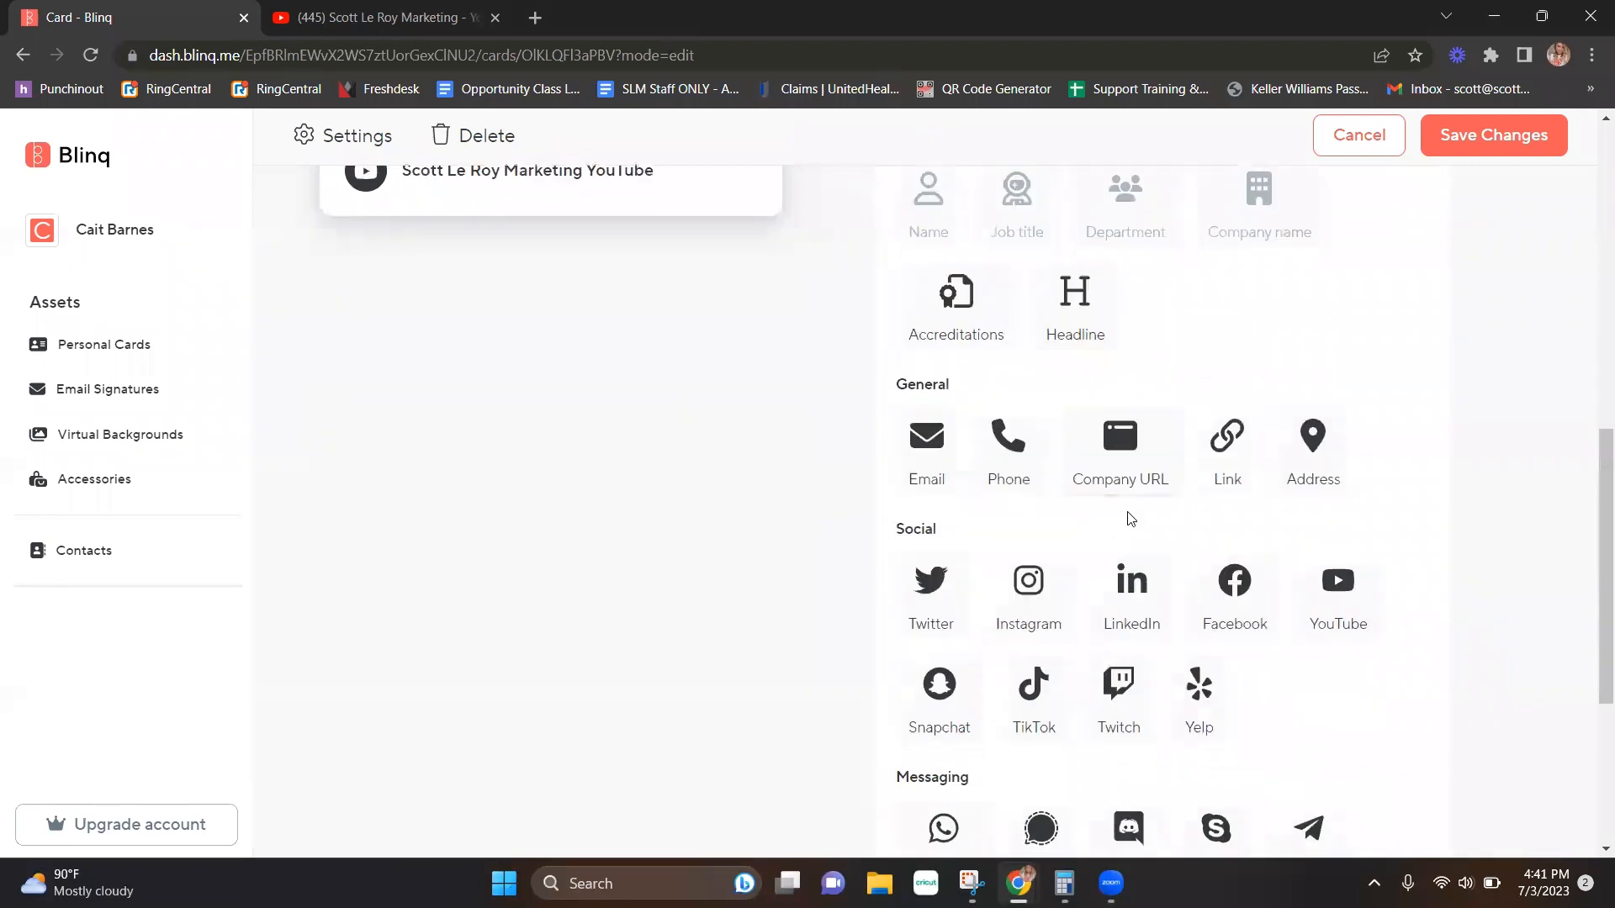
pyautogui.scroll(-3)
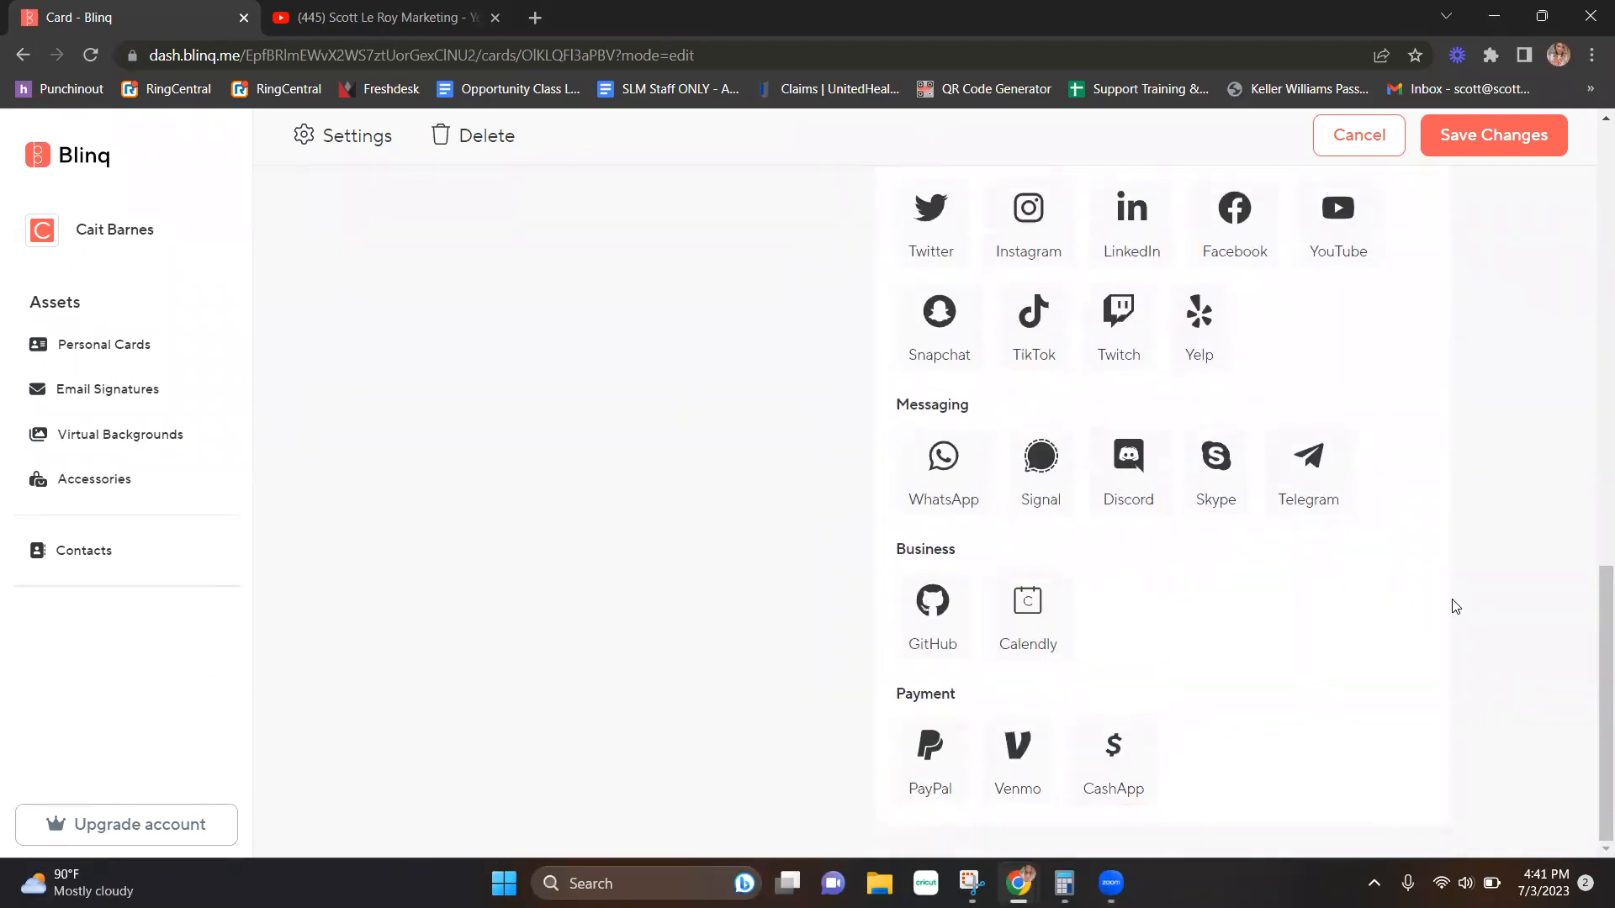
pyautogui.click(1494, 134)
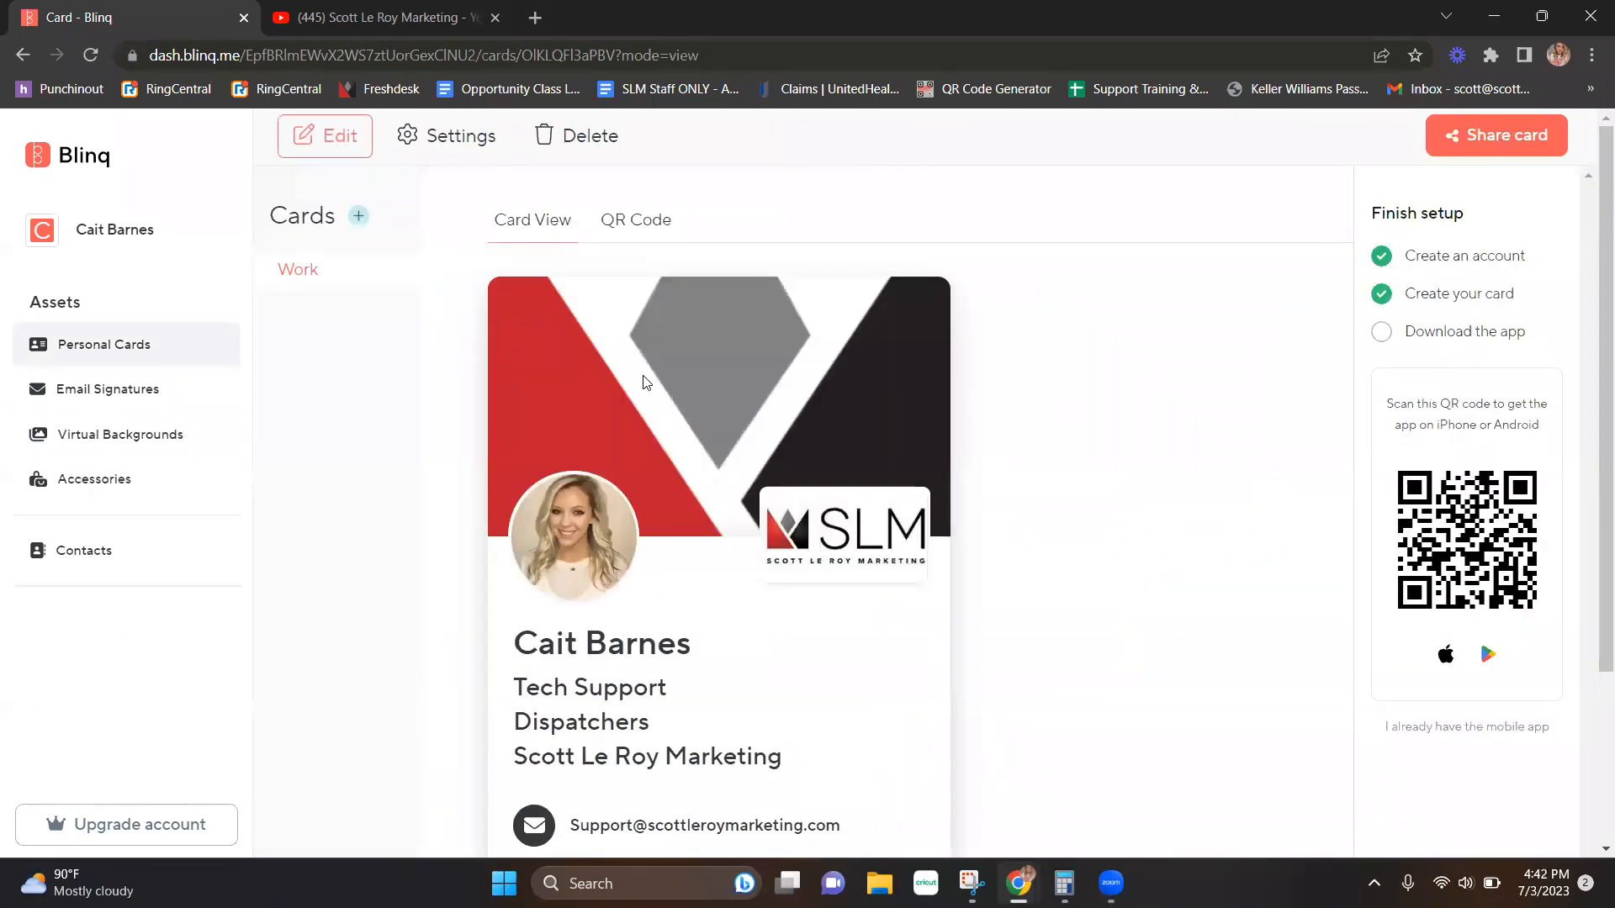
pyautogui.moveTo(996, 215)
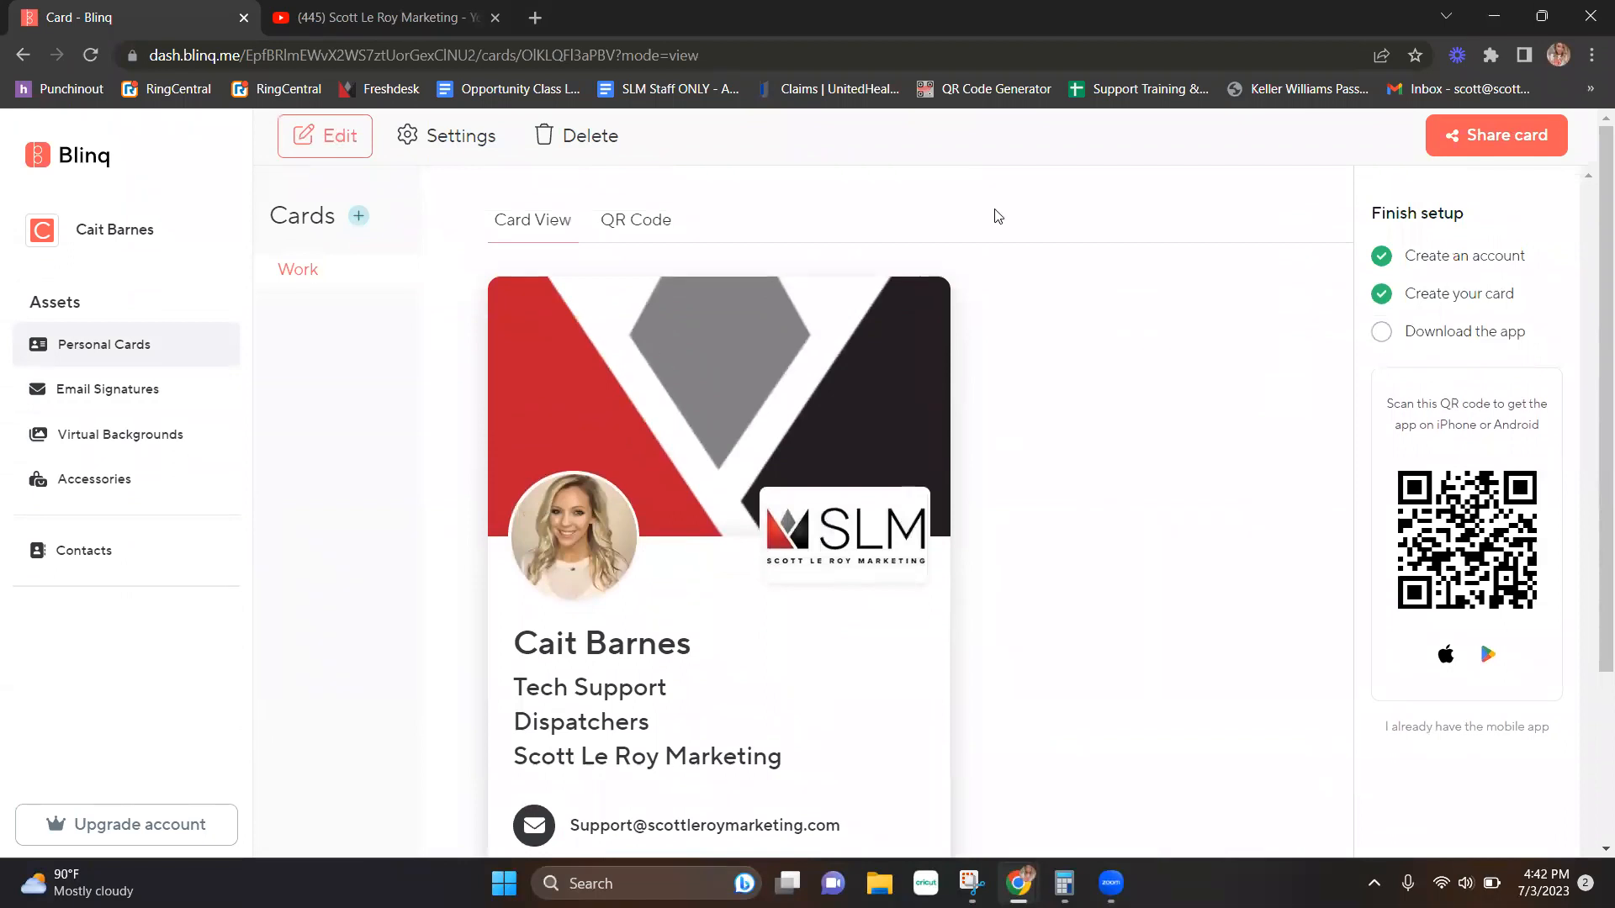
pyautogui.click(636, 219)
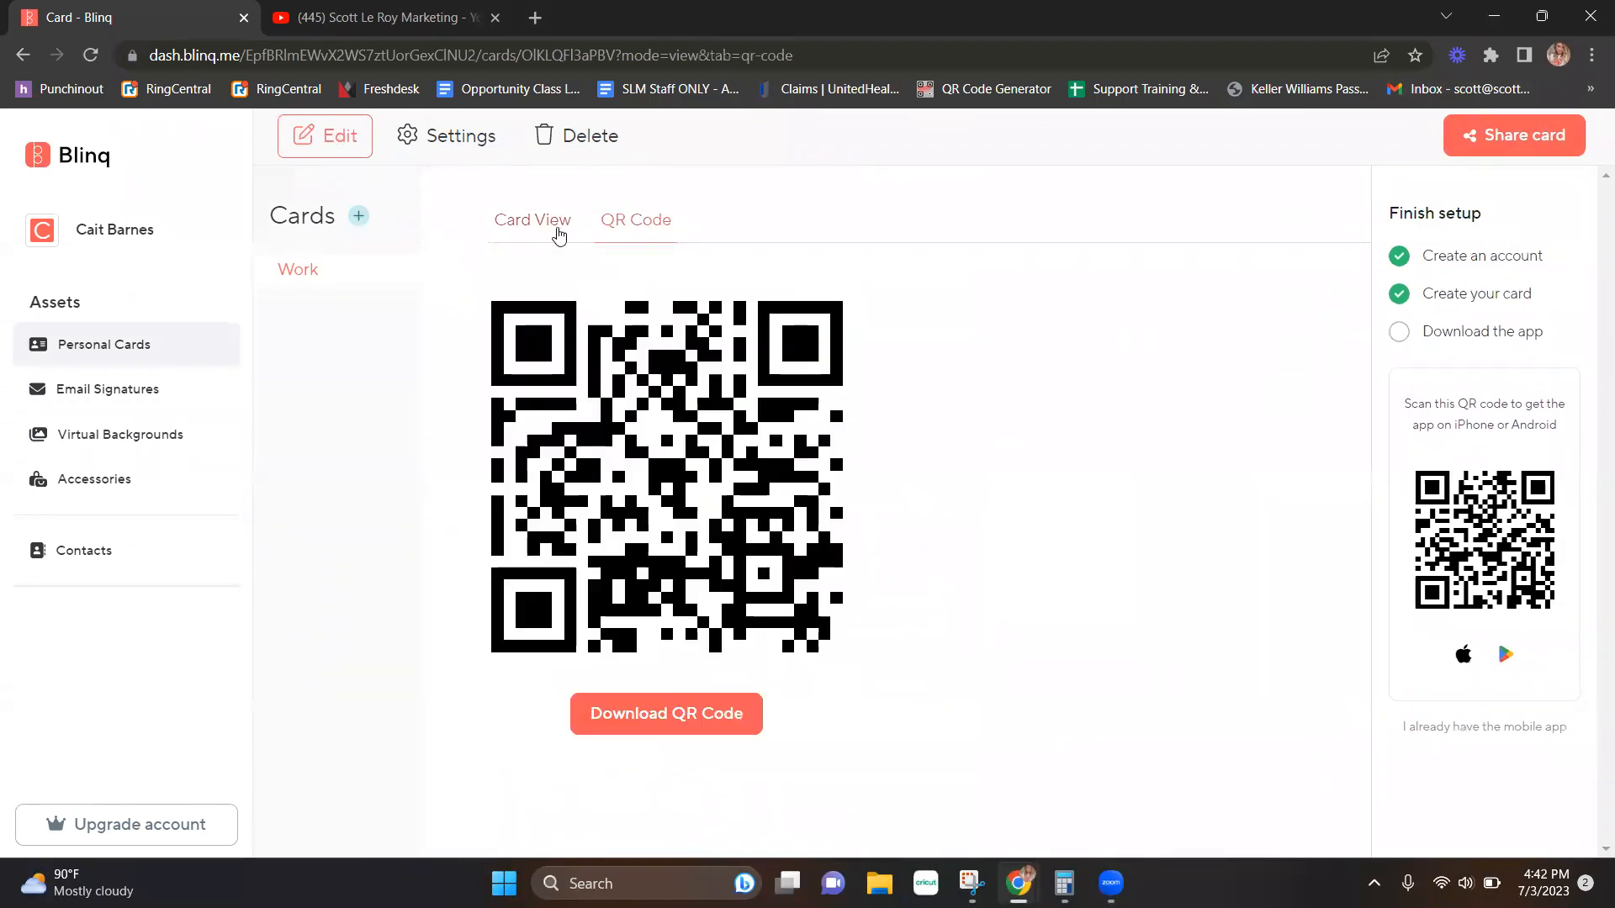
pyautogui.click(358, 217)
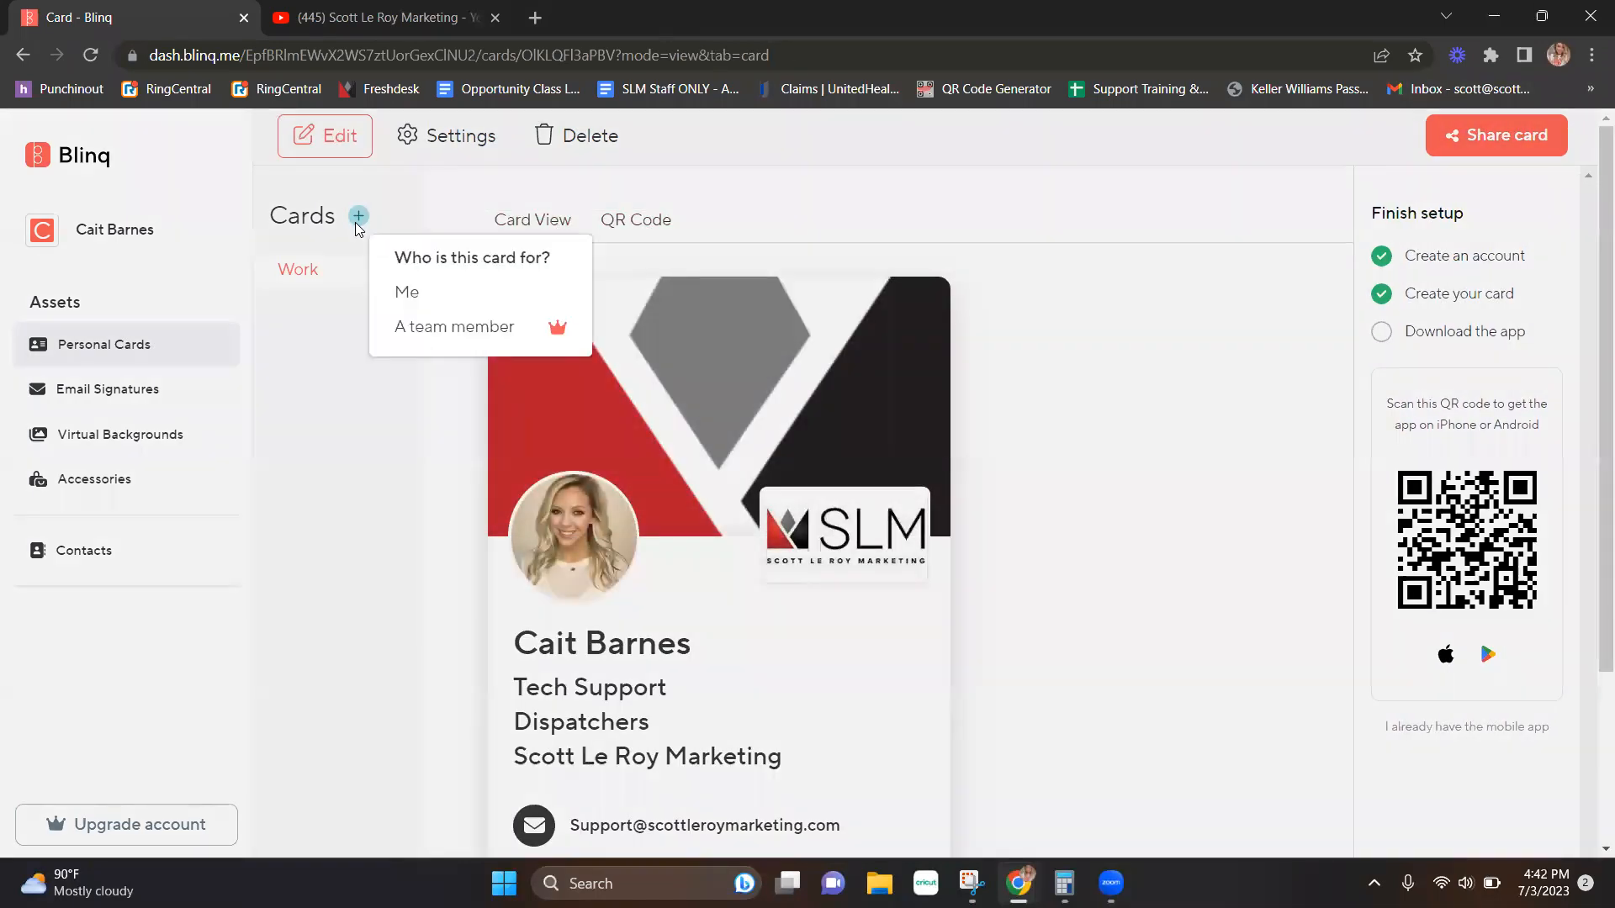
pyautogui.click(407, 292)
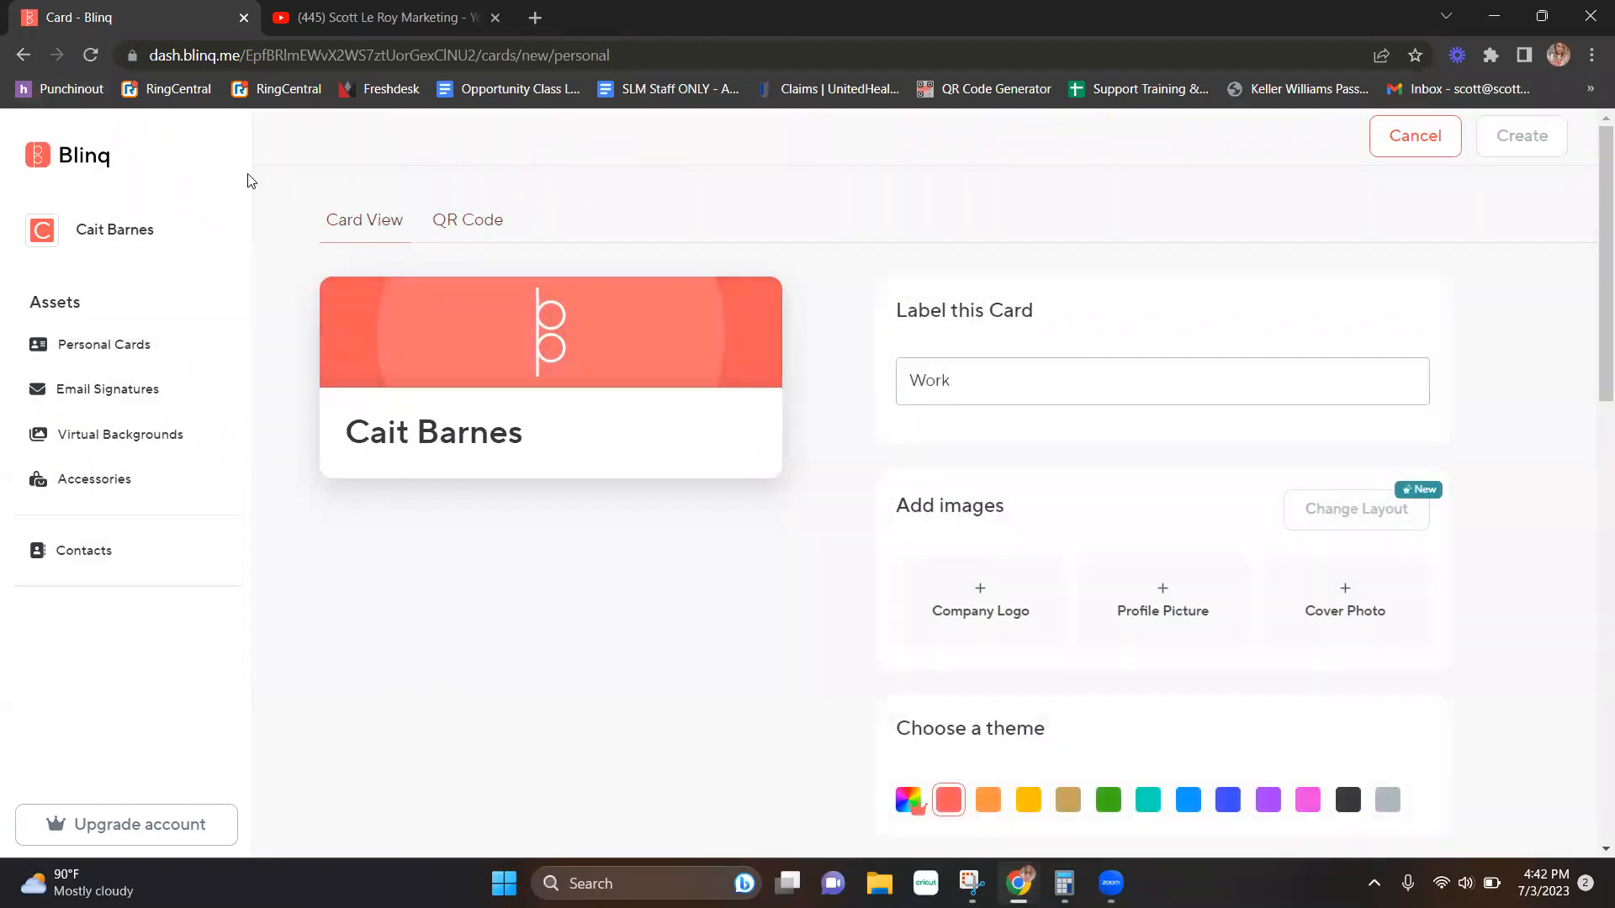
pyautogui.click(1521, 135)
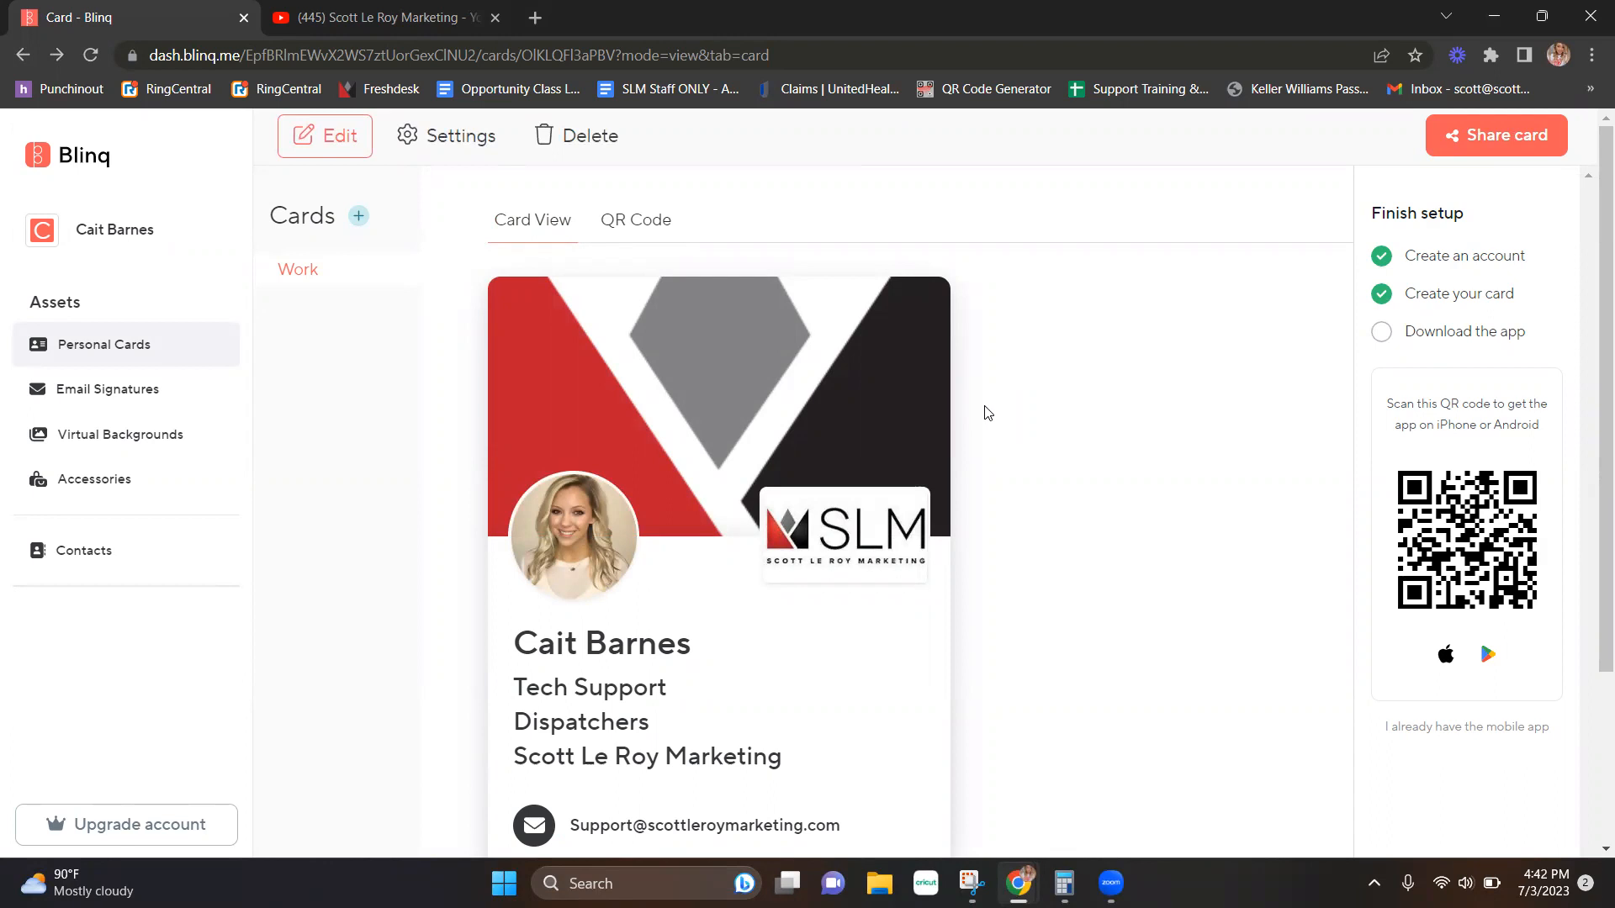
pyautogui.scroll(-3)
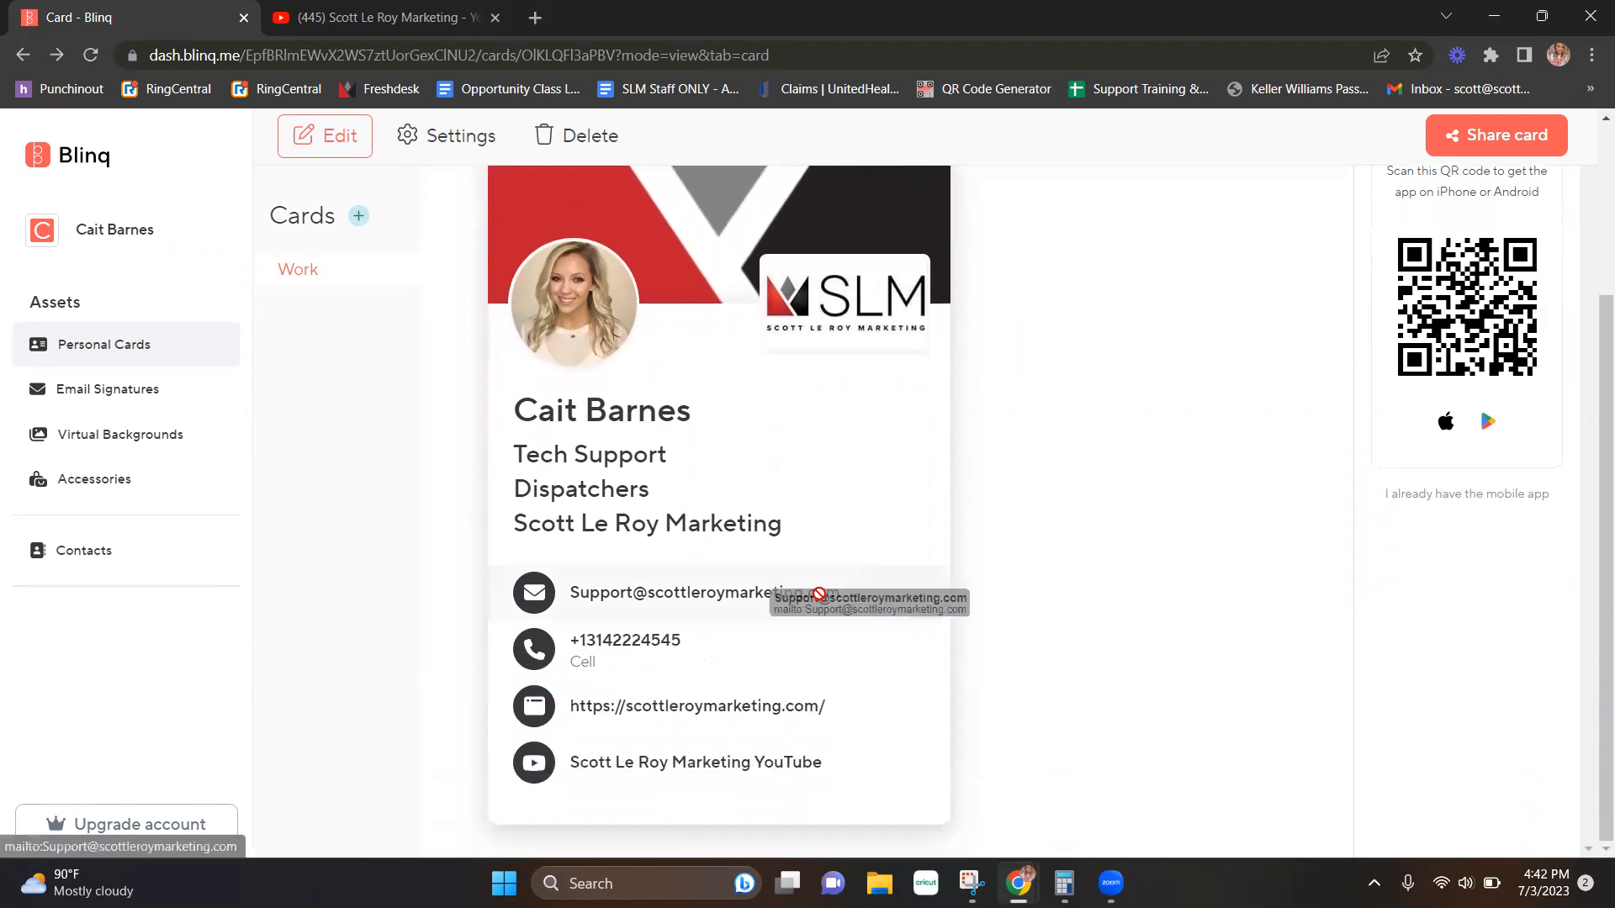
pyautogui.moveTo(1372, 574)
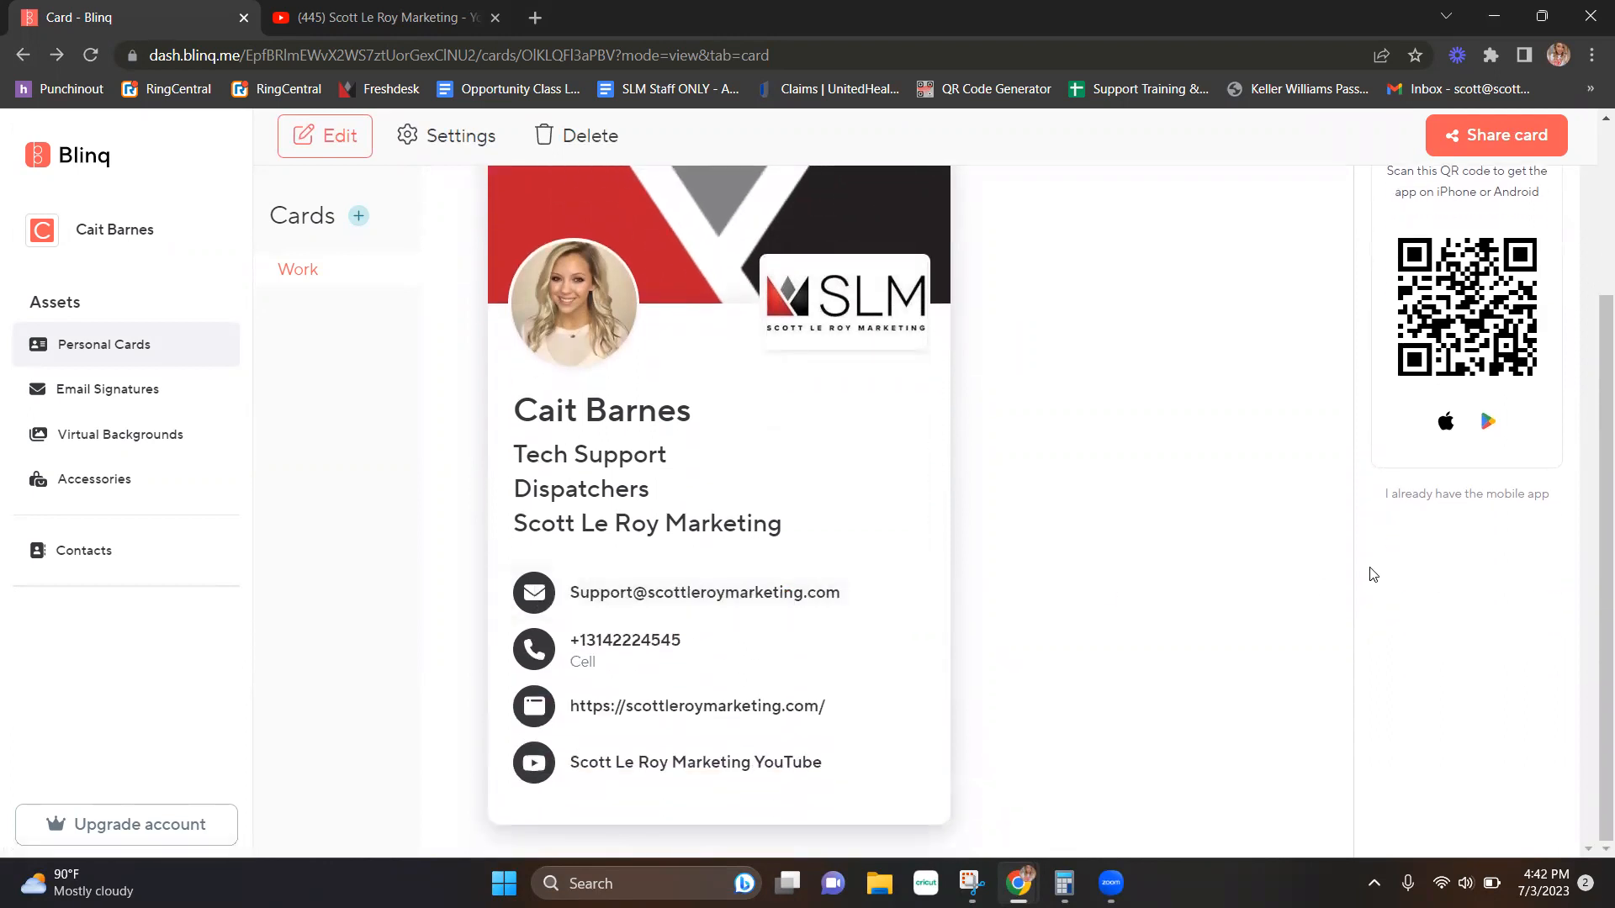
pyautogui.moveTo(1292, 590)
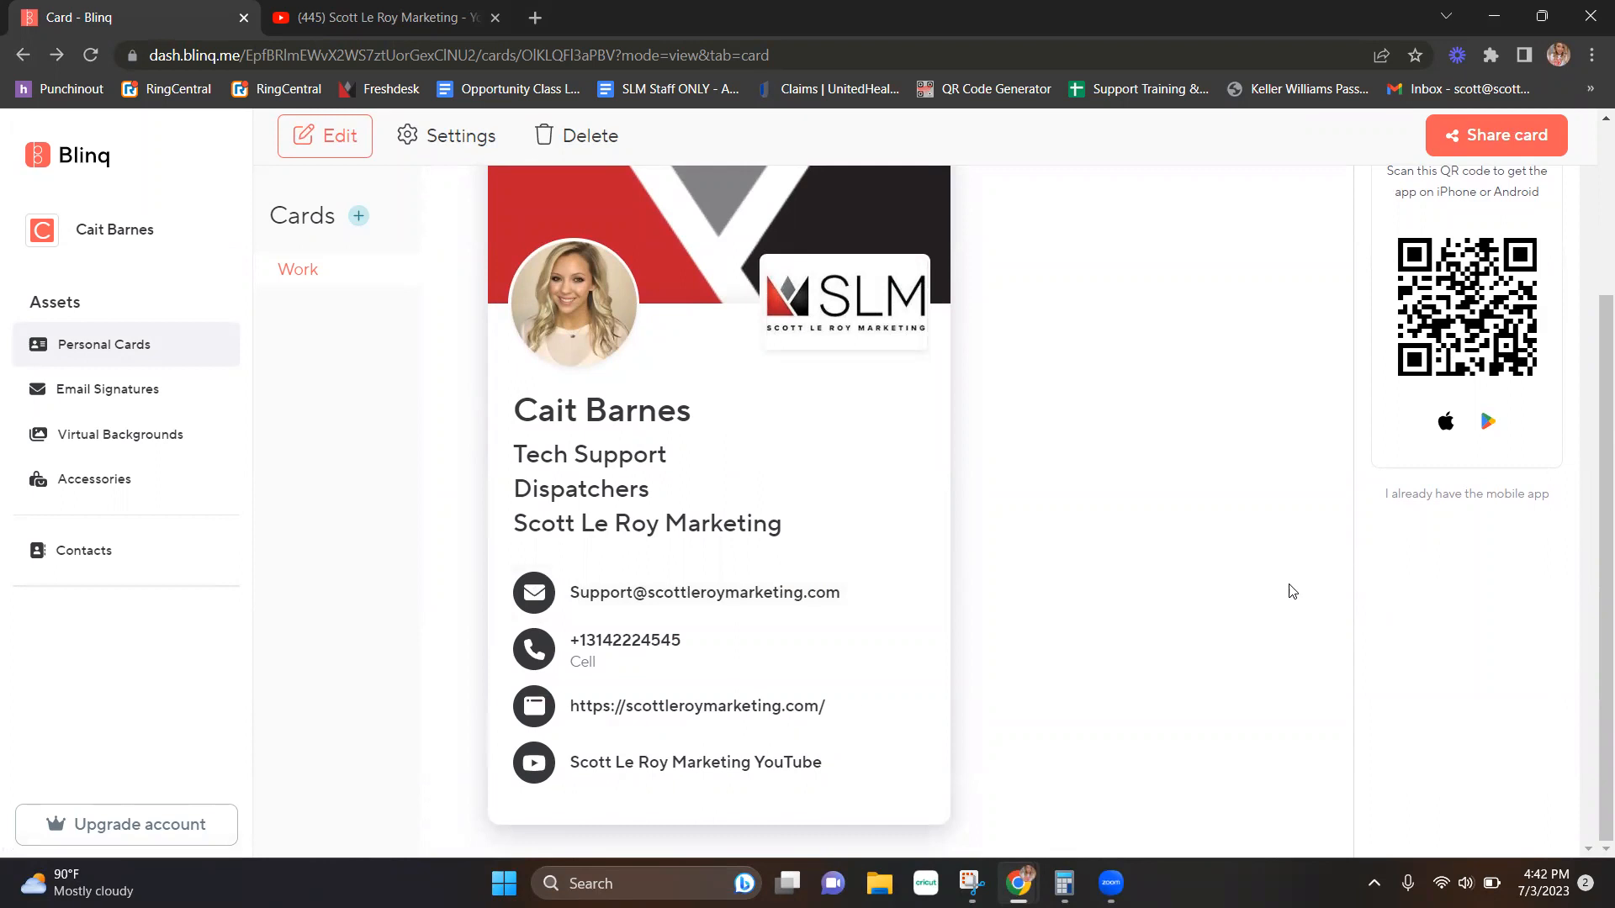